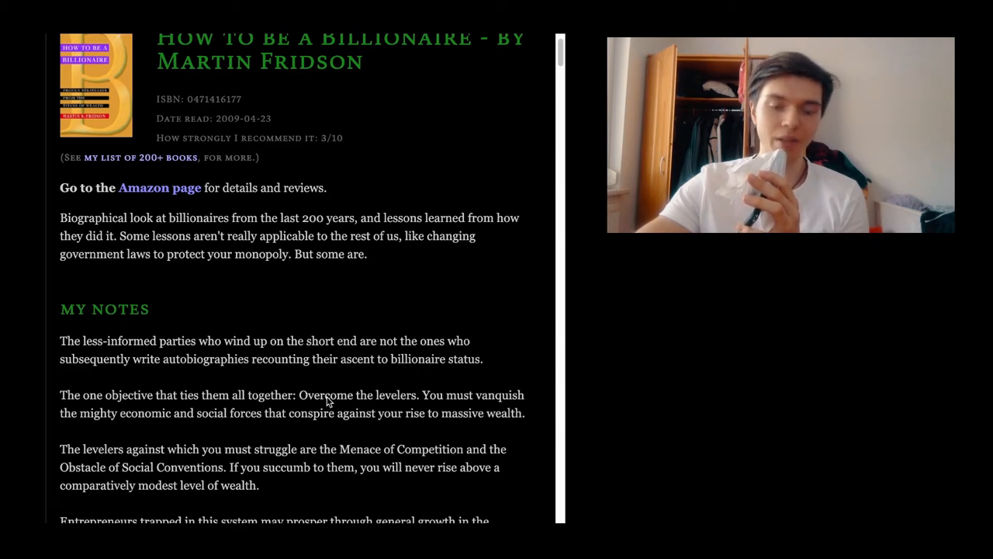
# Select the 'one objective' paragraph about overcoming the levelers for yellow highlighting.
pyautogui.scroll(-3)
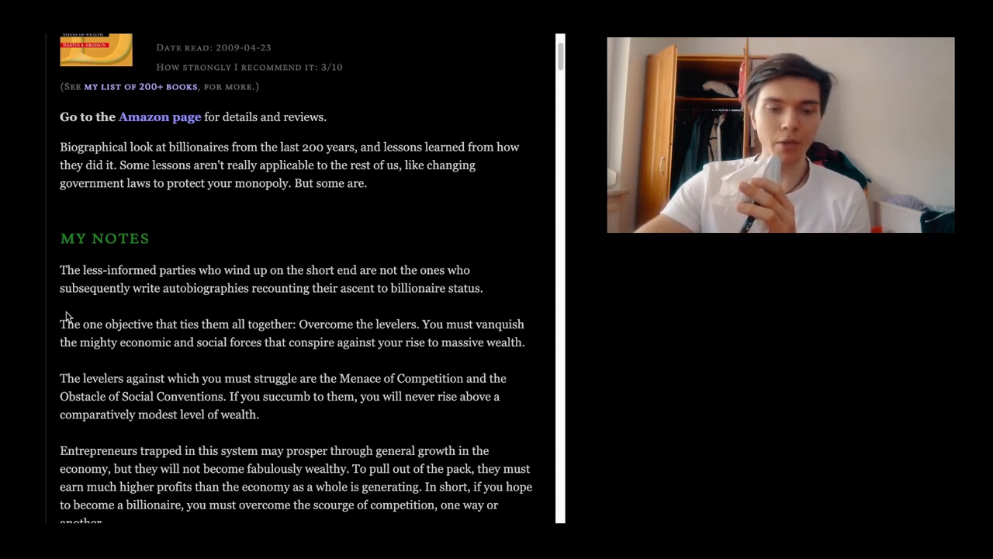
pyautogui.moveTo(59, 324); pyautogui.dragTo(326, 343)
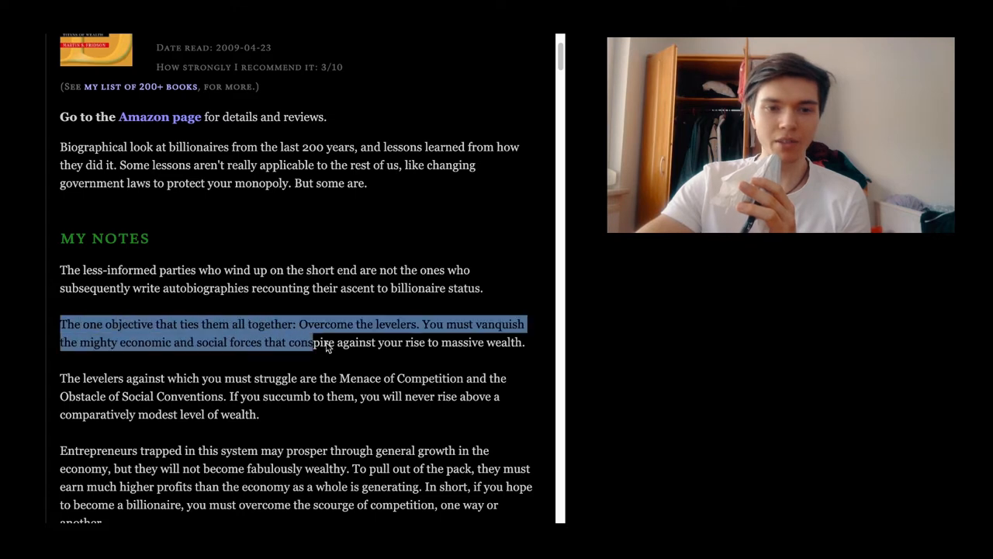
pyautogui.moveTo(316, 343); pyautogui.dragTo(525, 343)
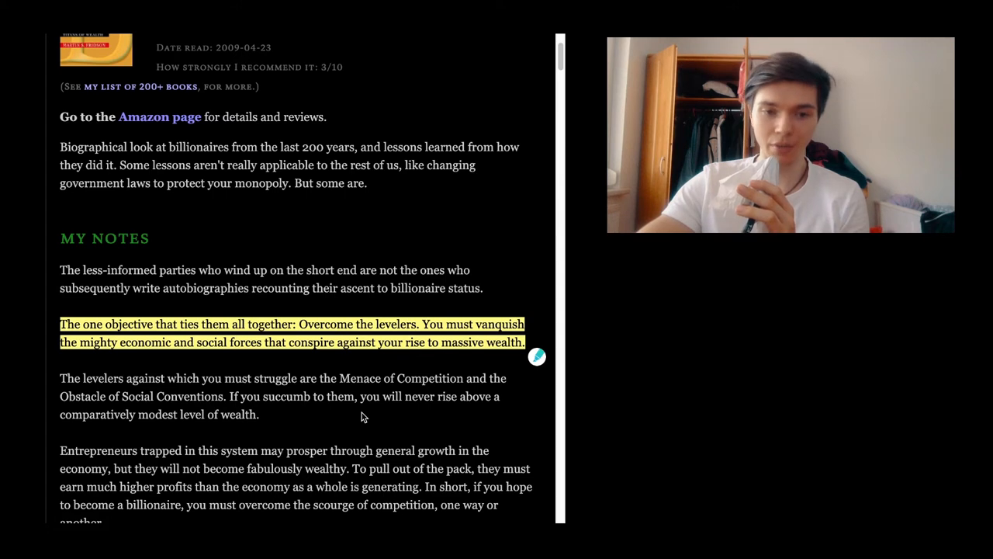
pyautogui.moveTo(310, 397)
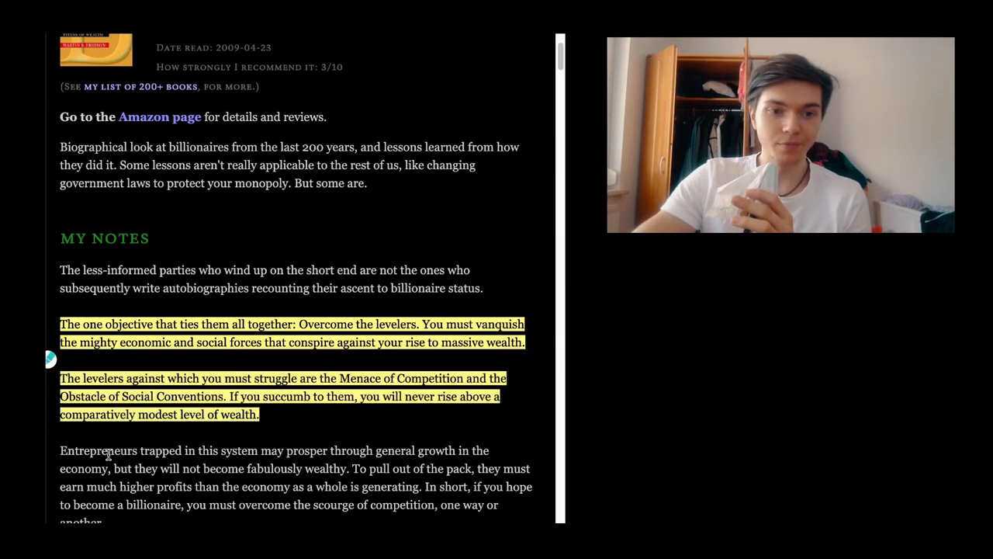
# Highlight in yellow the Lawful Sources of Pricing Power list through the Walton paragraph.
pyautogui.scroll(-3)
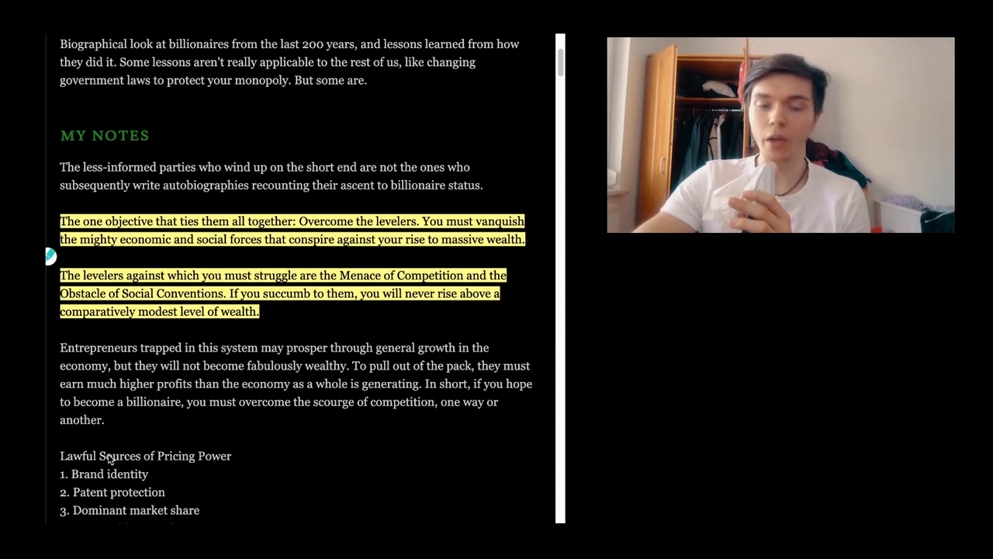
pyautogui.scroll(-3)
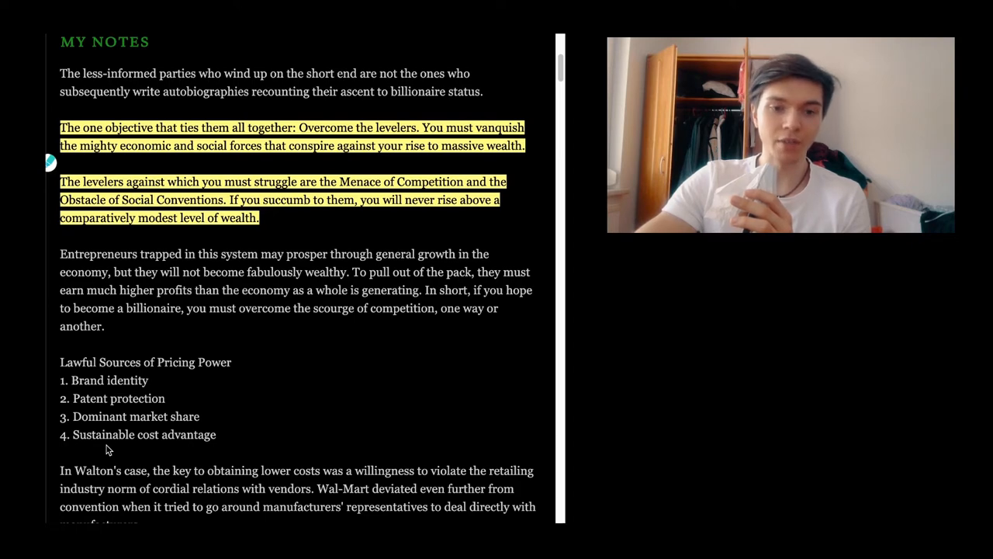
pyautogui.scroll(-3)
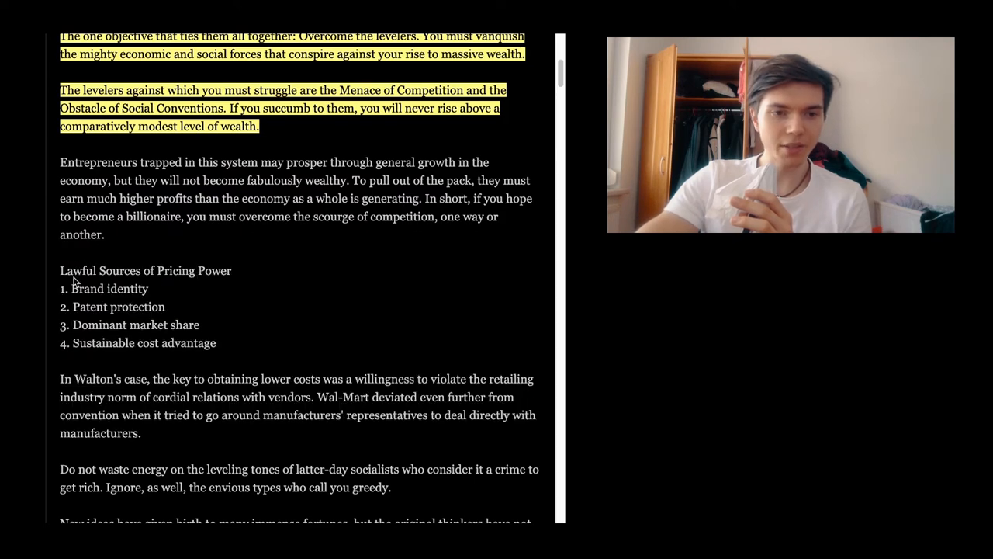
pyautogui.moveTo(60, 270); pyautogui.dragTo(143, 433)
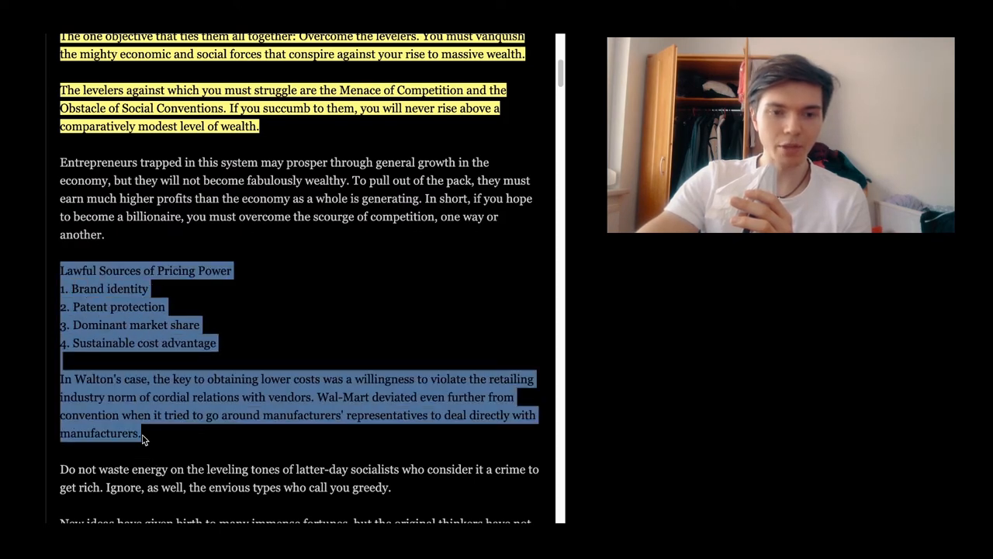
pyautogui.click(152, 447)
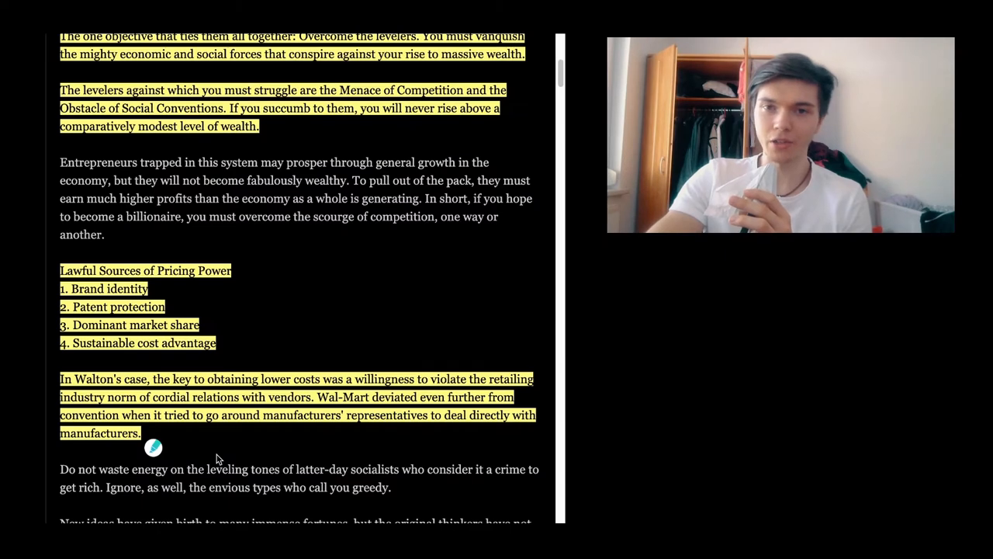
pyautogui.scroll(-3)
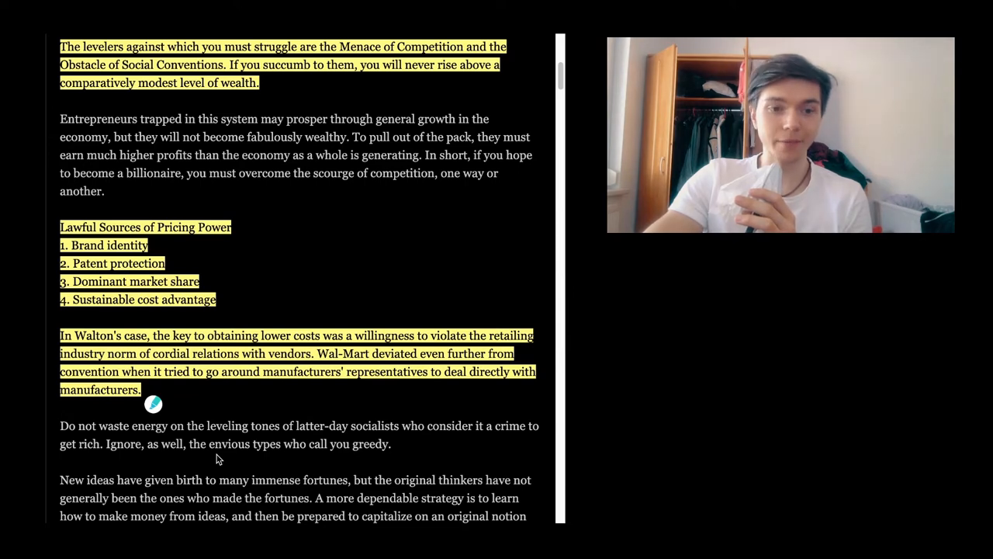
pyautogui.scroll(-3)
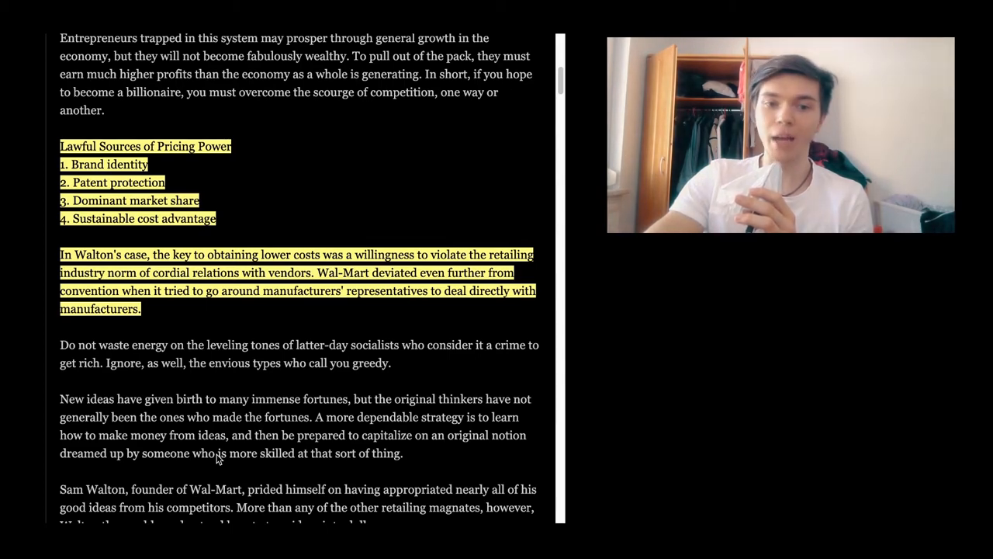
pyautogui.scroll(-3)
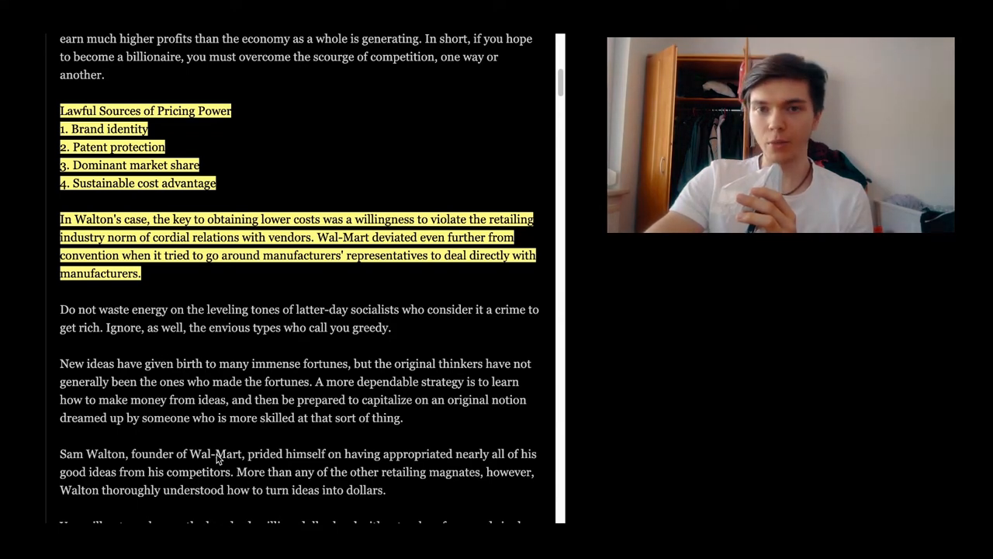
pyautogui.scroll(-3)
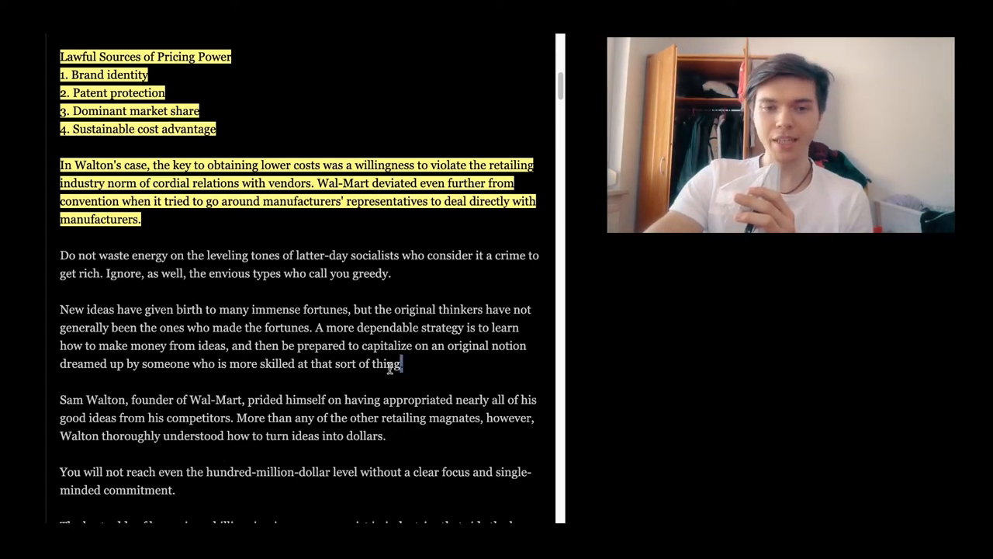
# Highlight the 'New ideas' paragraph in yellow and scroll toward the hundred-million-dollar focus sentence.
pyautogui.moveTo(59, 309); pyautogui.dragTo(403, 363)
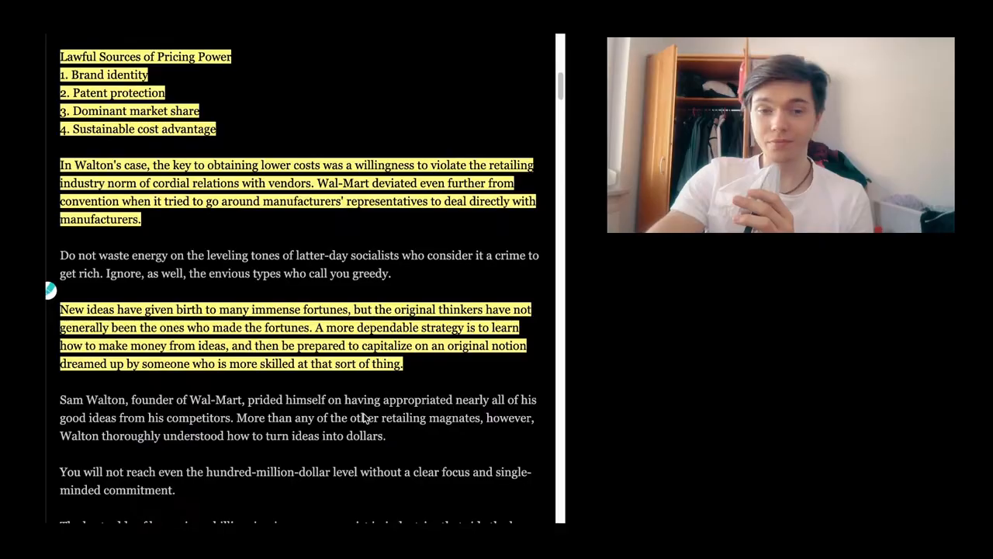
pyautogui.scroll(-3)
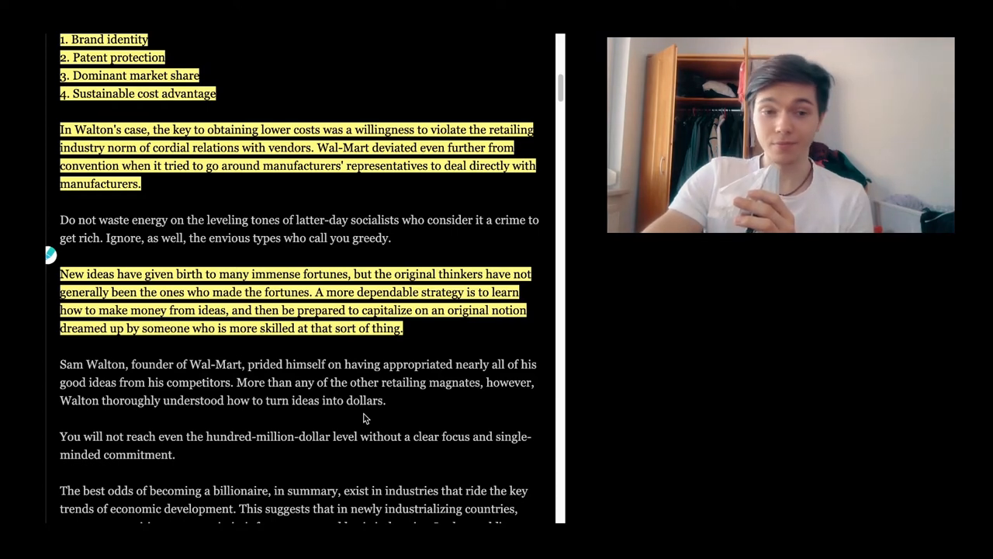
pyautogui.scroll(-3)
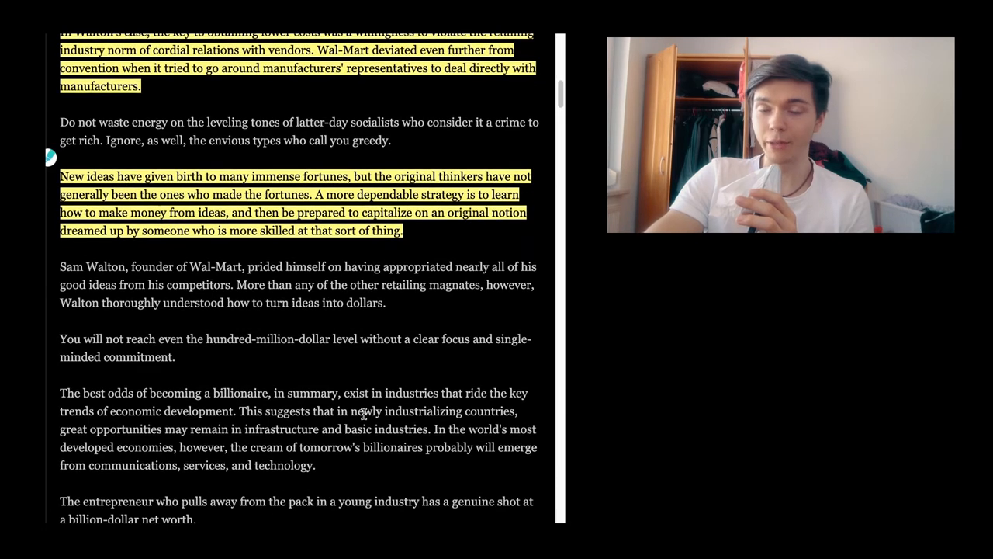
pyautogui.scroll(-3)
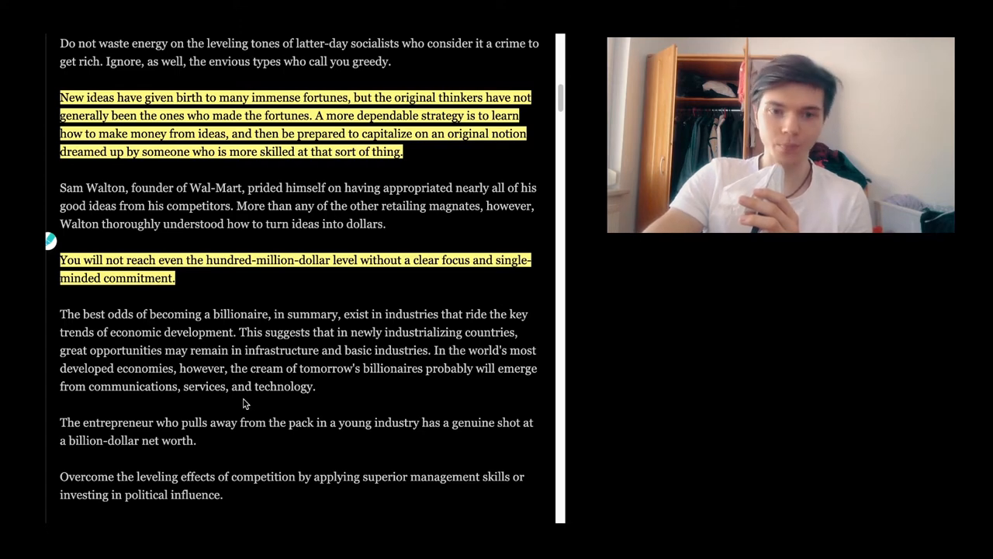
# Highlight 'The best odds of becoming a billionaire' paragraph in yellow and read on.
pyautogui.moveTo(59, 313); pyautogui.dragTo(316, 386)
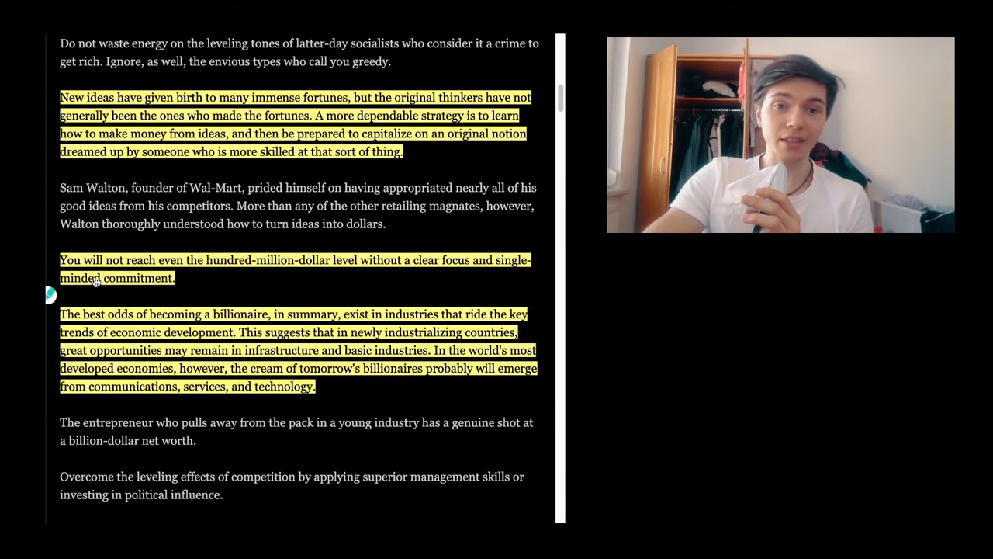
pyautogui.moveTo(226, 445)
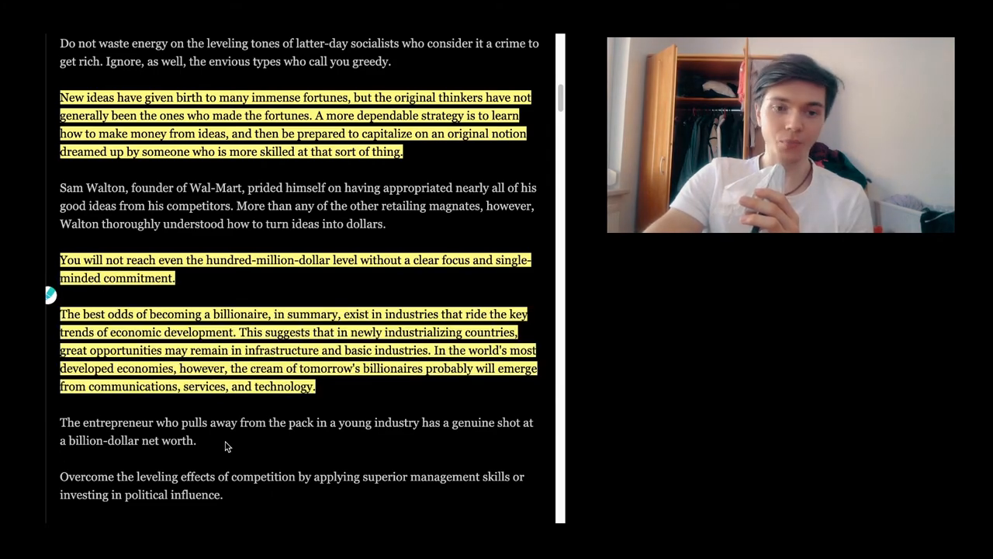
pyautogui.scroll(-3)
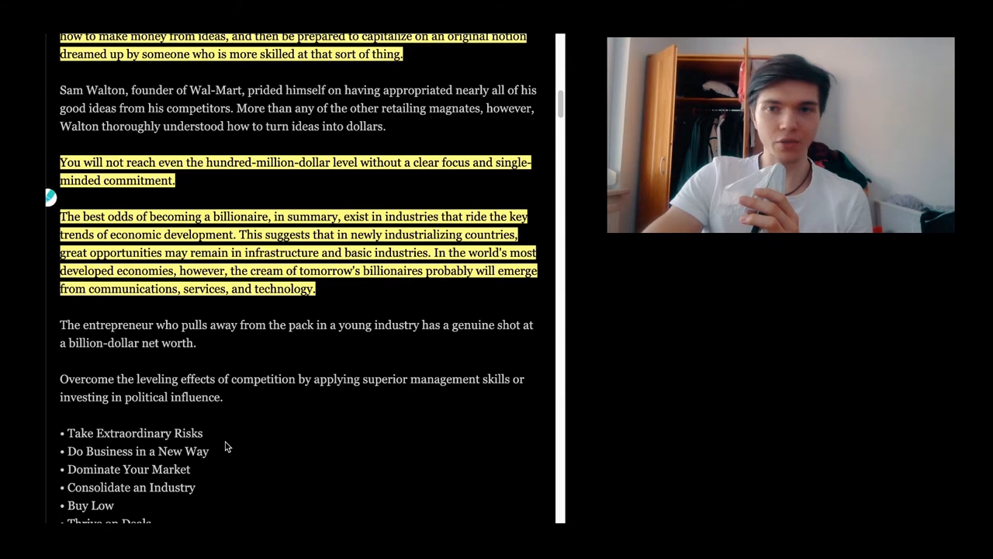
pyautogui.scroll(-3)
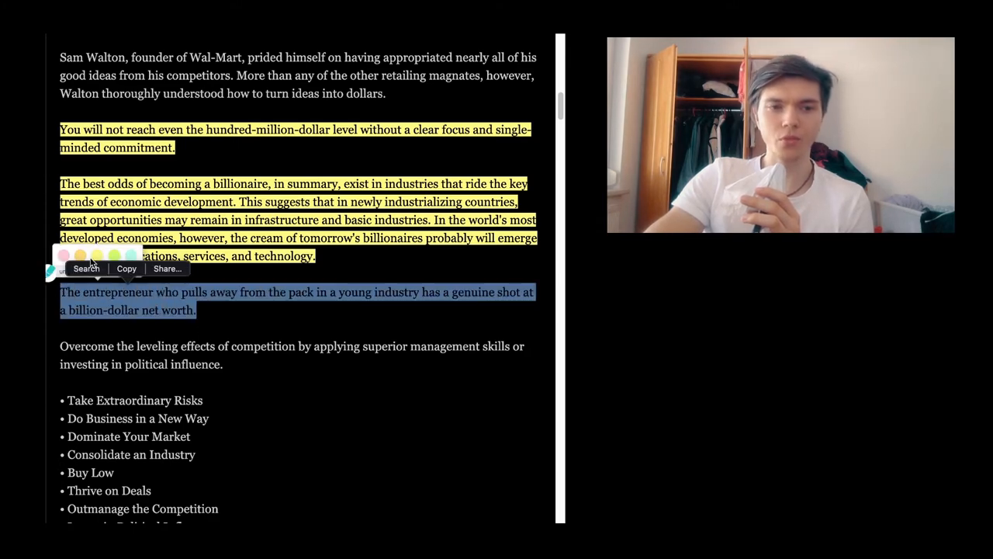
pyautogui.scroll(-3)
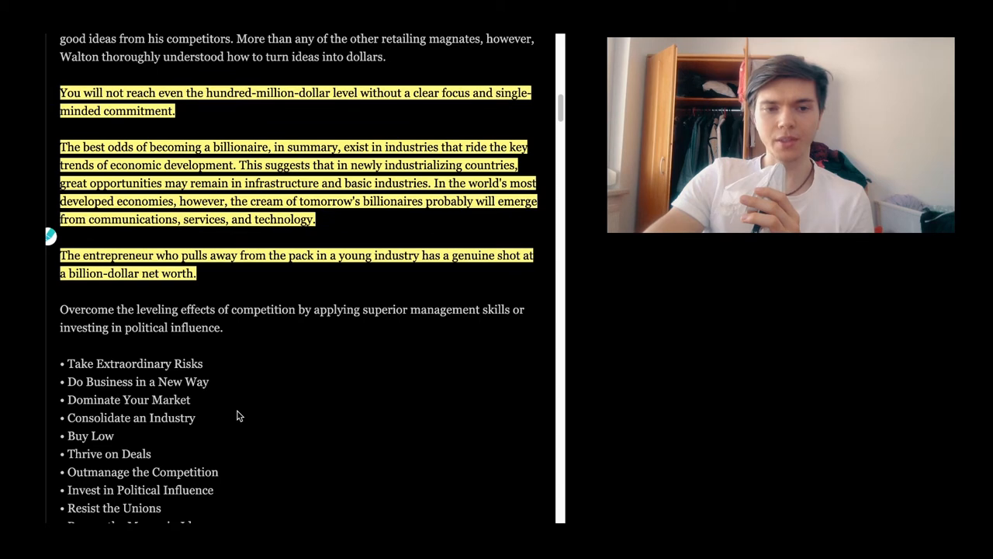
pyautogui.scroll(-3)
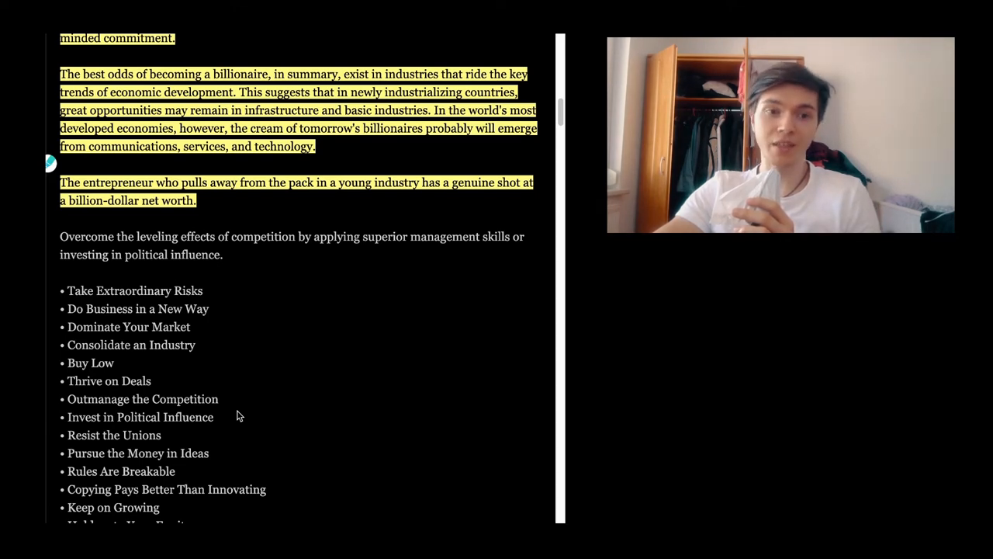
pyautogui.moveTo(59, 254); pyautogui.dragTo(223, 254)
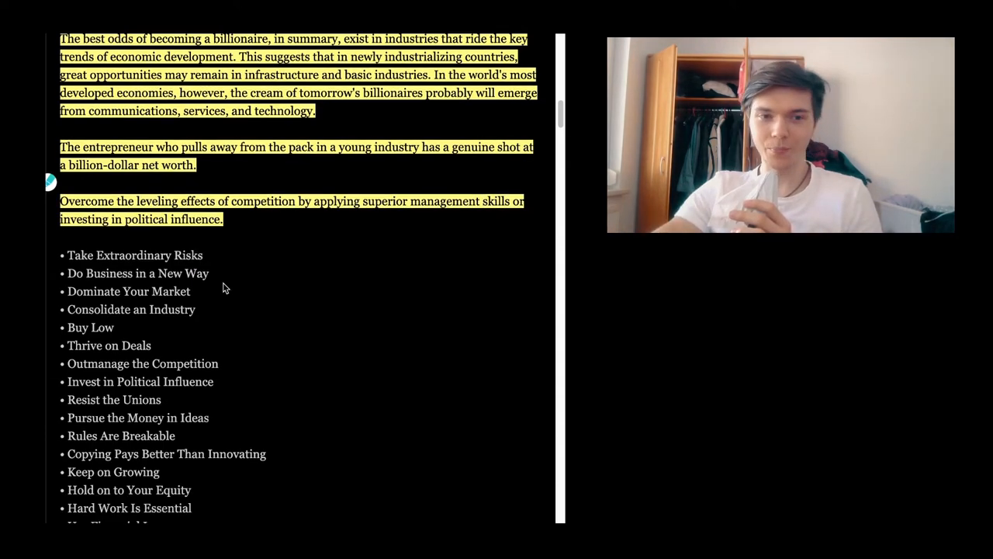
pyautogui.scroll(-3)
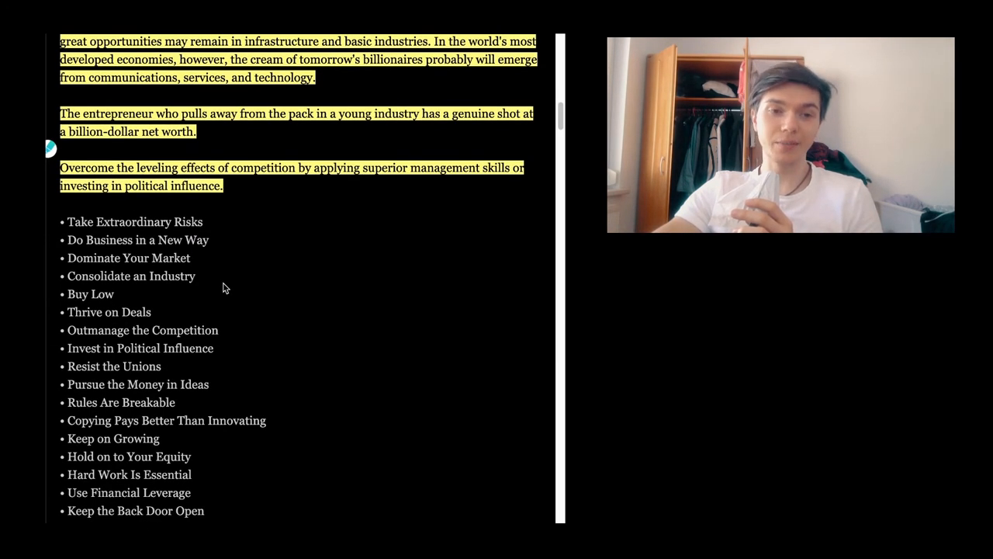
pyautogui.scroll(-3)
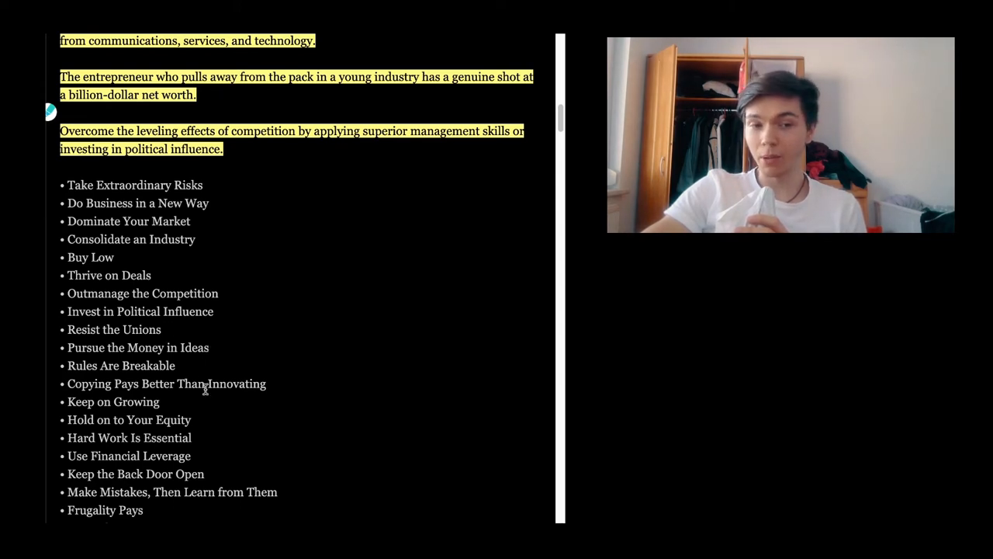
pyautogui.moveTo(208, 413)
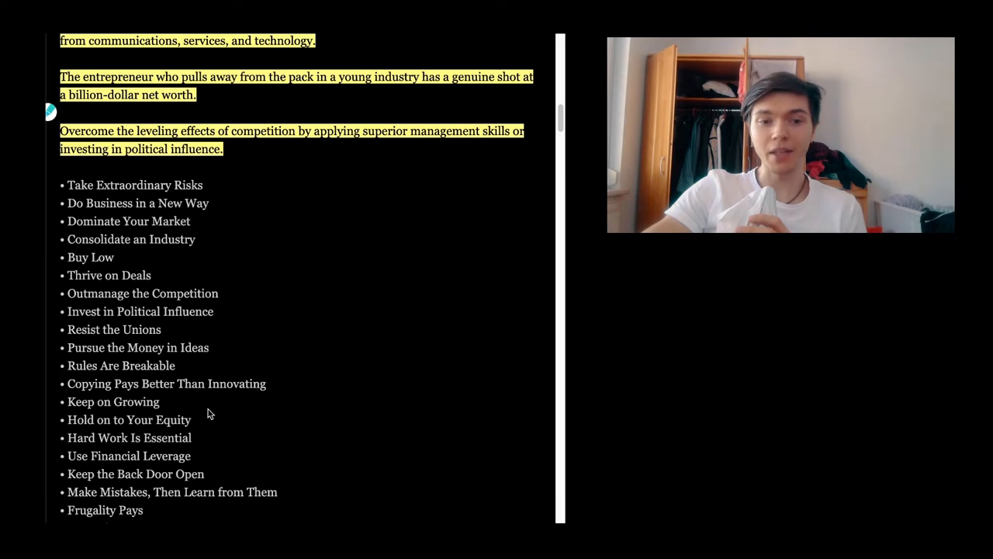
pyautogui.scroll(-3)
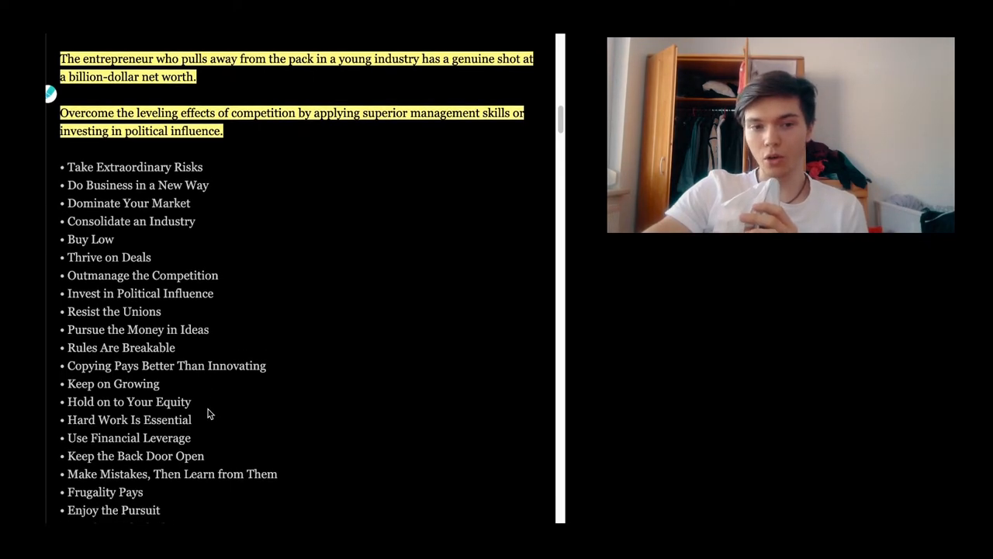
pyautogui.scroll(-3)
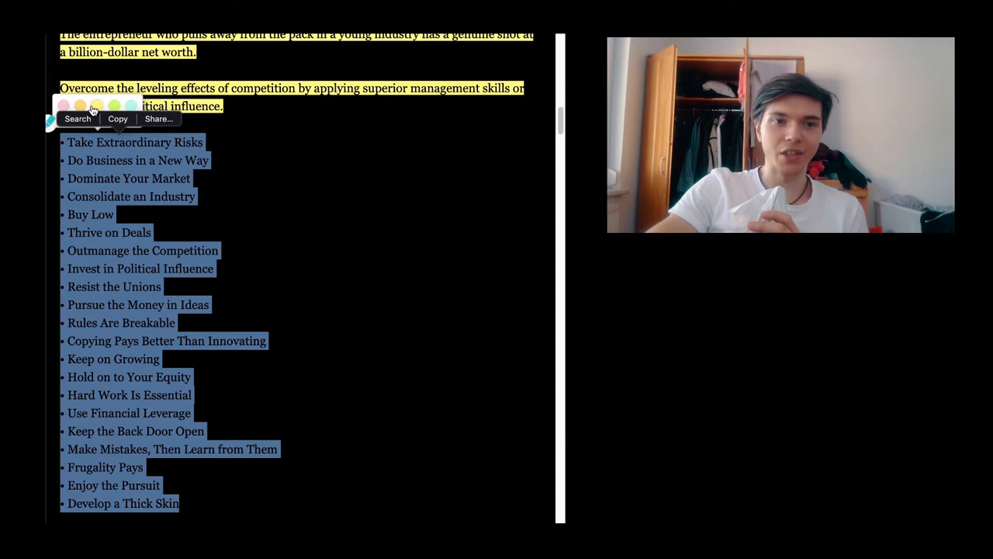
# Scroll down past the yellow-highlighted principles list ending with 'Develop a Thick Skin'.
pyautogui.scroll(-3)
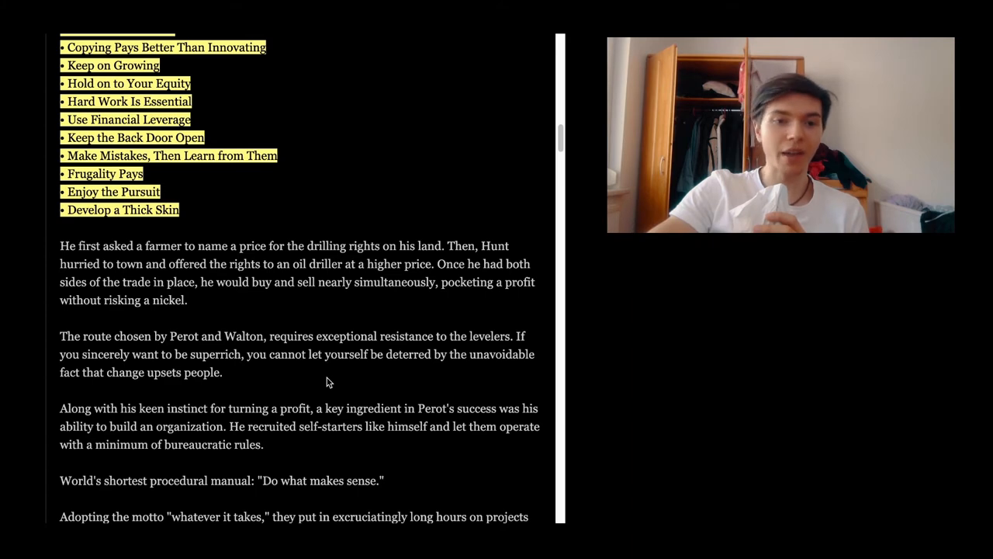
pyautogui.scroll(-3)
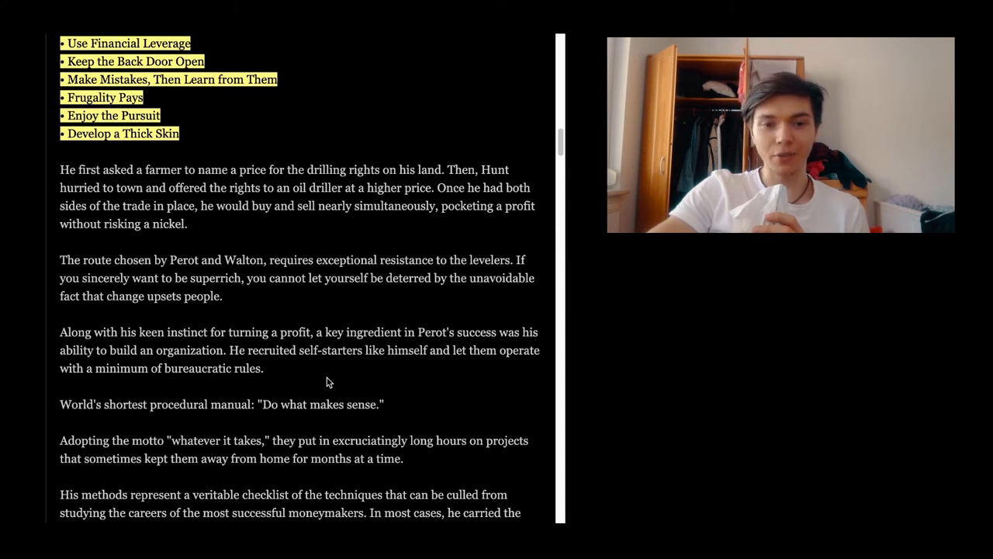
pyautogui.scroll(-3)
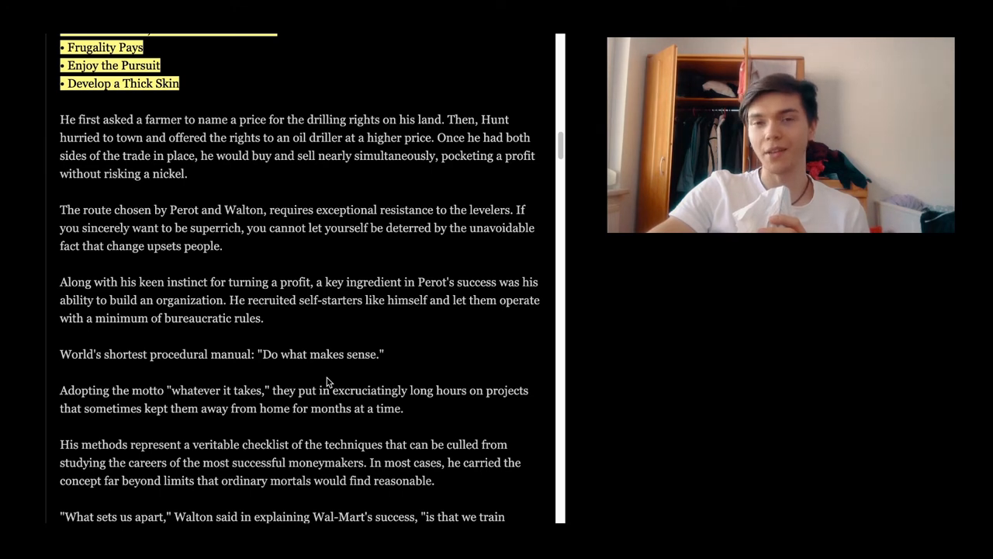
# Highlight the 'World's shortest procedural manual: Do what makes sense.' line in yellow and read on.
pyautogui.doubleClick(220, 354)
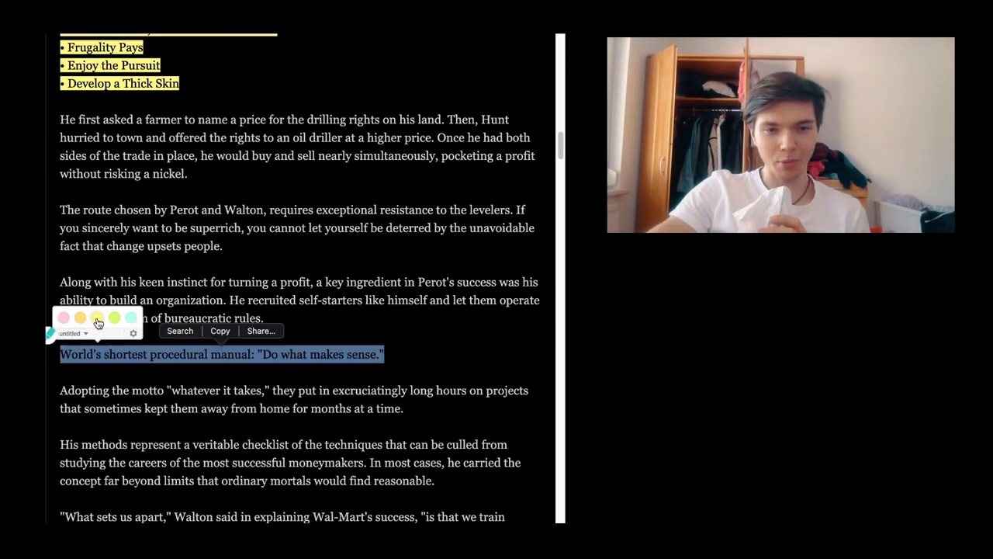
pyautogui.click(96, 317)
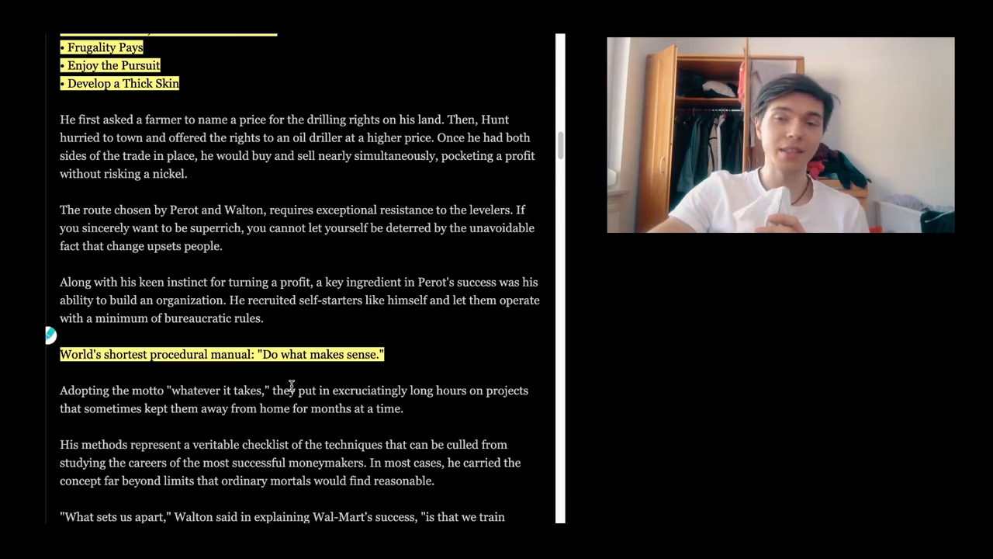
pyautogui.scroll(-3)
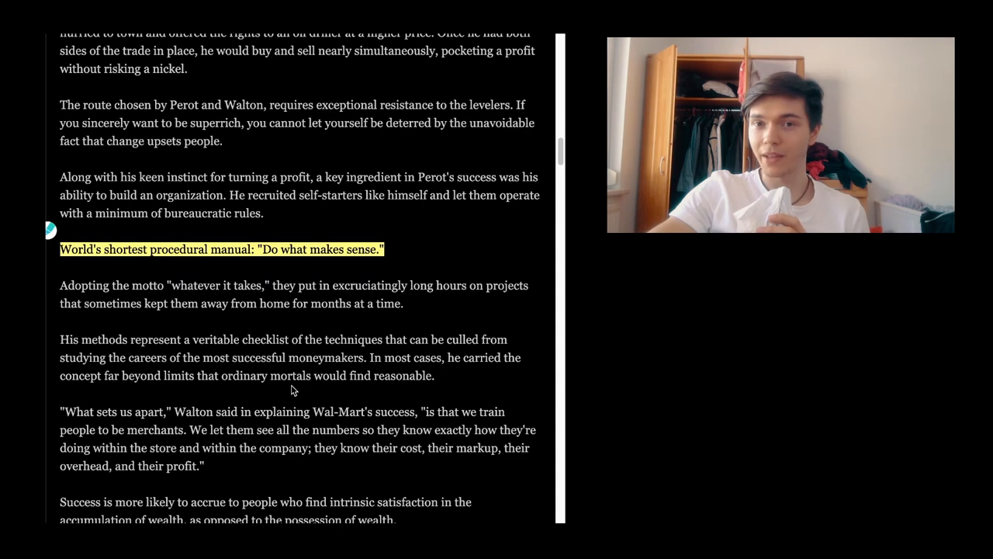
pyautogui.scroll(-3)
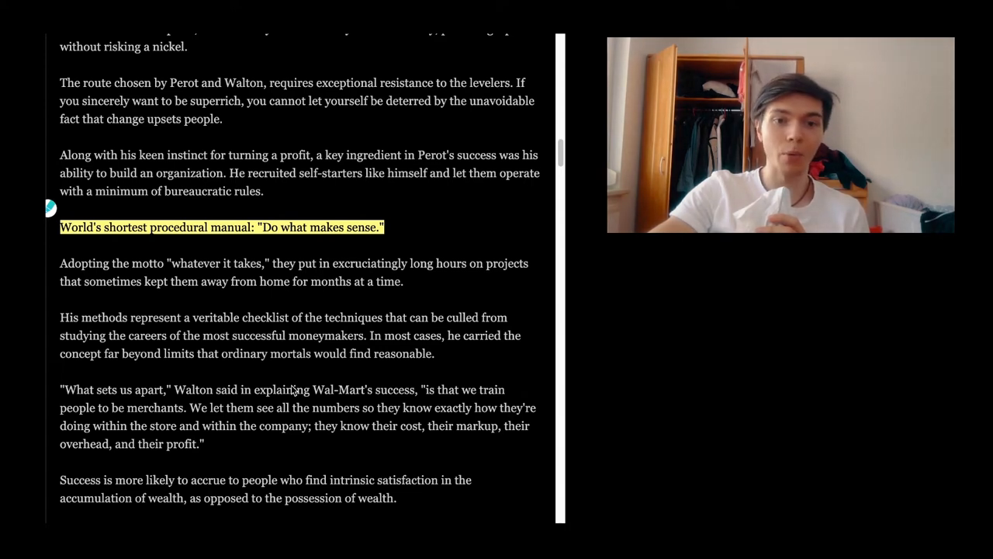
pyautogui.scroll(-3)
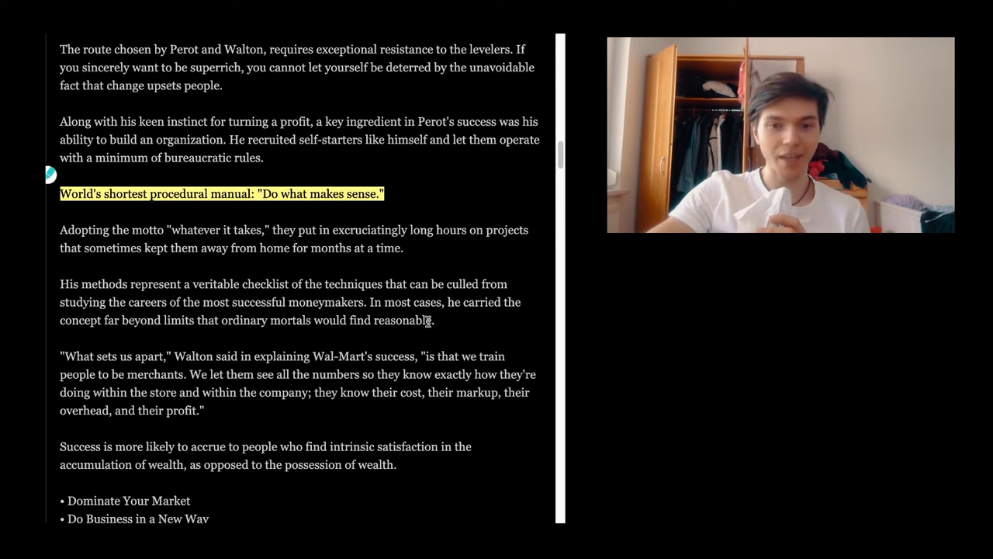
# Highlight the 'His methods represent a veritable checklist' paragraph in yellow and continue reading.
pyautogui.moveTo(58, 283); pyautogui.dragTo(434, 320)
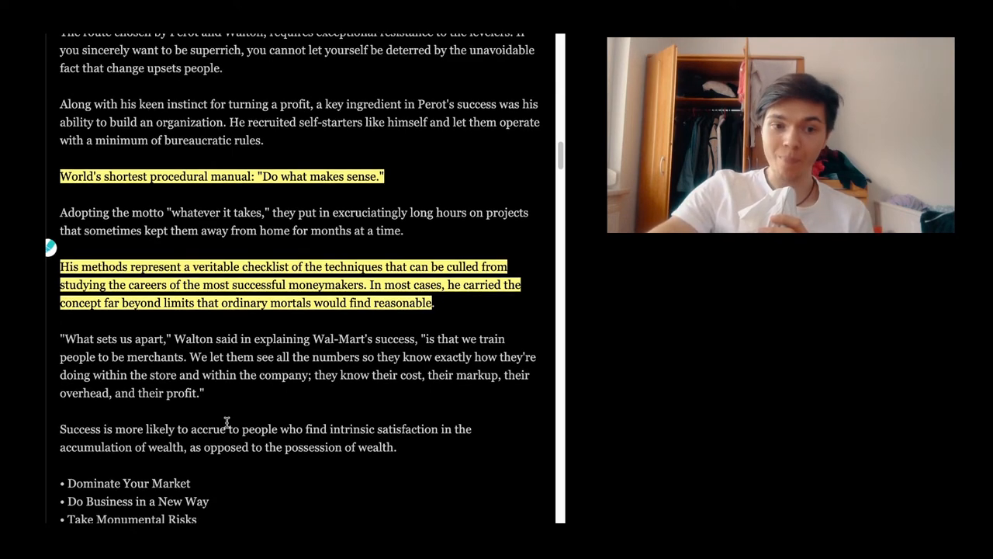
pyautogui.scroll(-3)
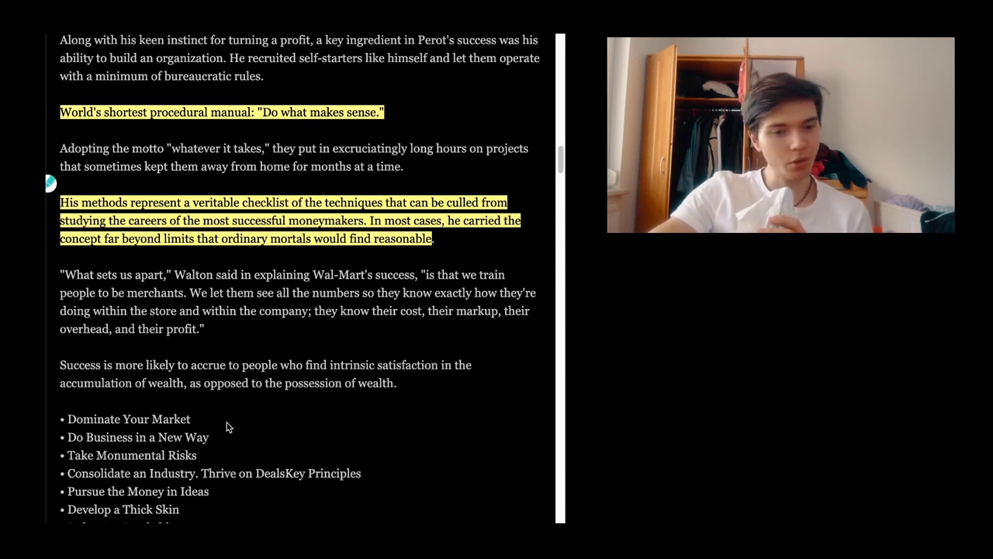
pyautogui.scroll(-3)
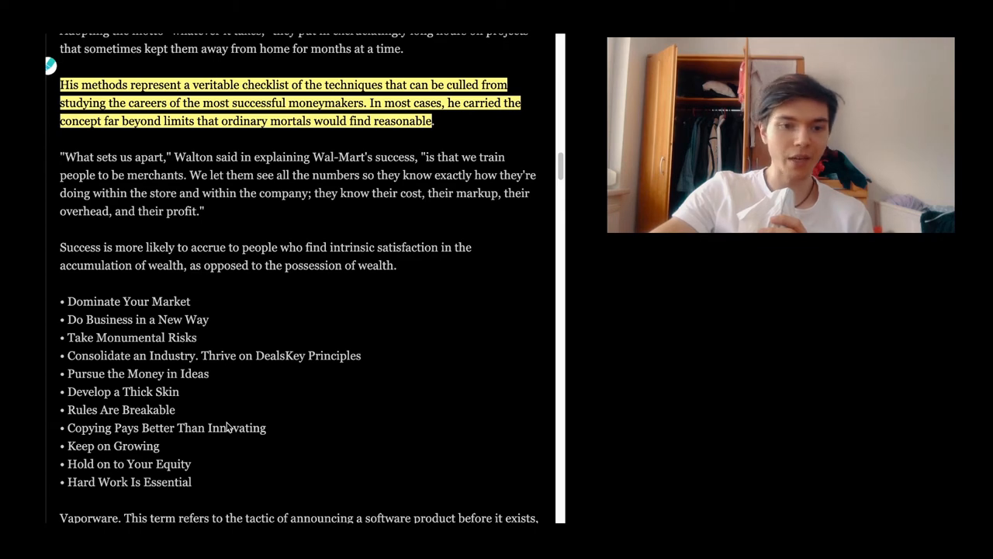
pyautogui.scroll(-3)
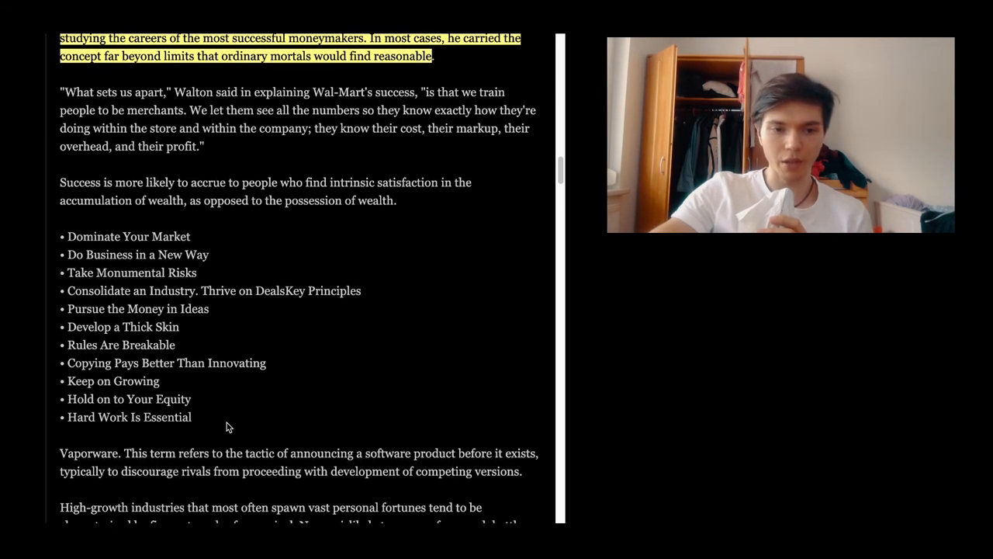
pyautogui.scroll(-3)
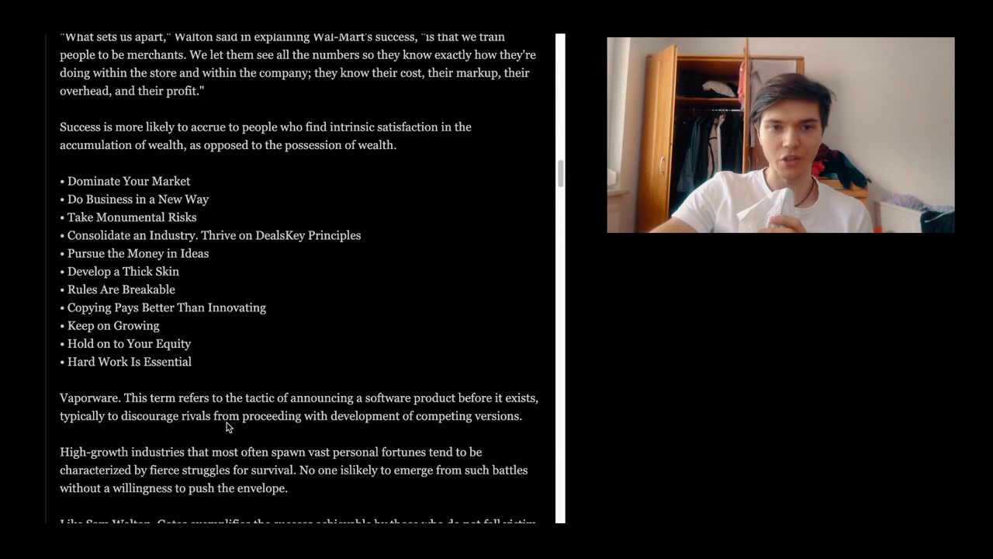
pyautogui.scroll(-3)
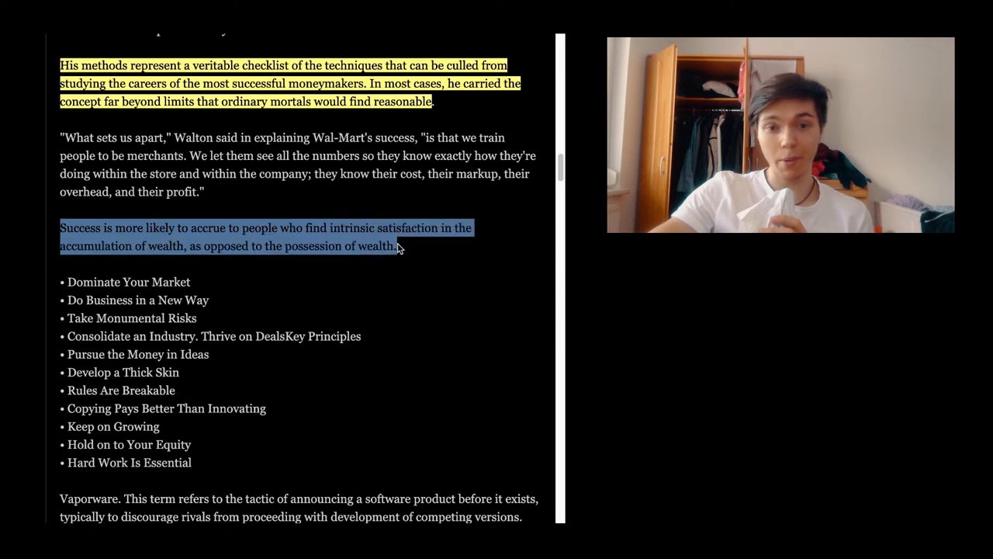
# Scroll on through the intrinsic-satisfaction passage and past the Sam Walton paragraph.
pyautogui.scroll(-3)
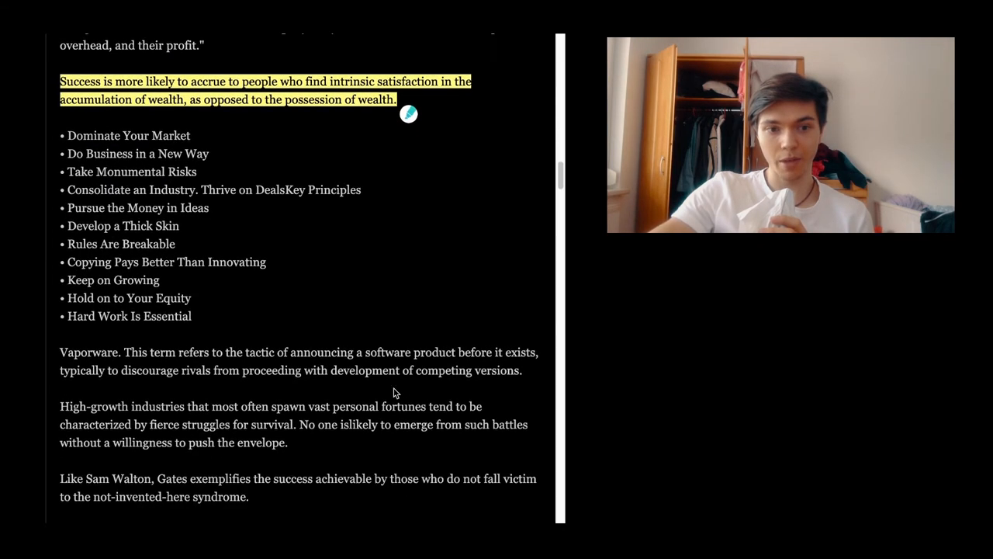
pyautogui.scroll(-3)
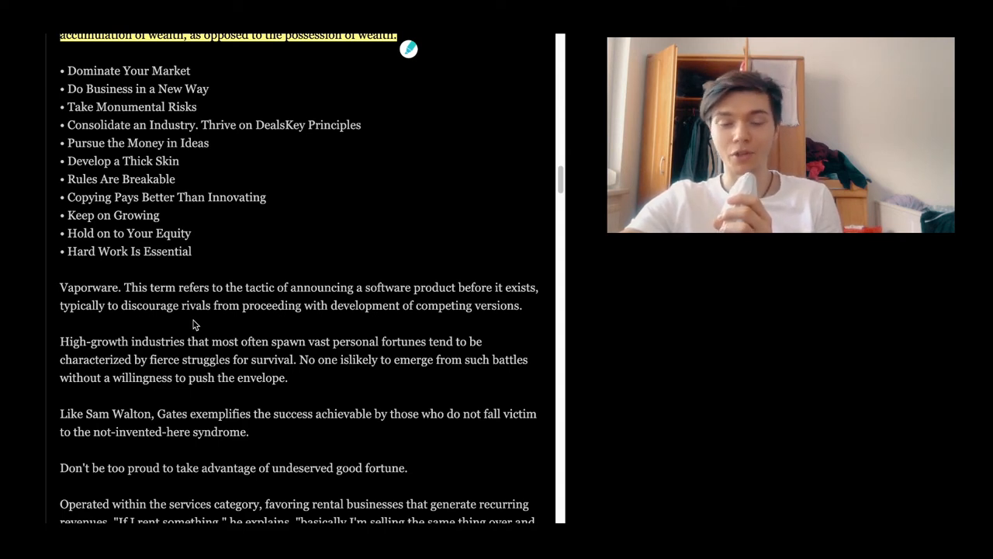
pyautogui.scroll(-3)
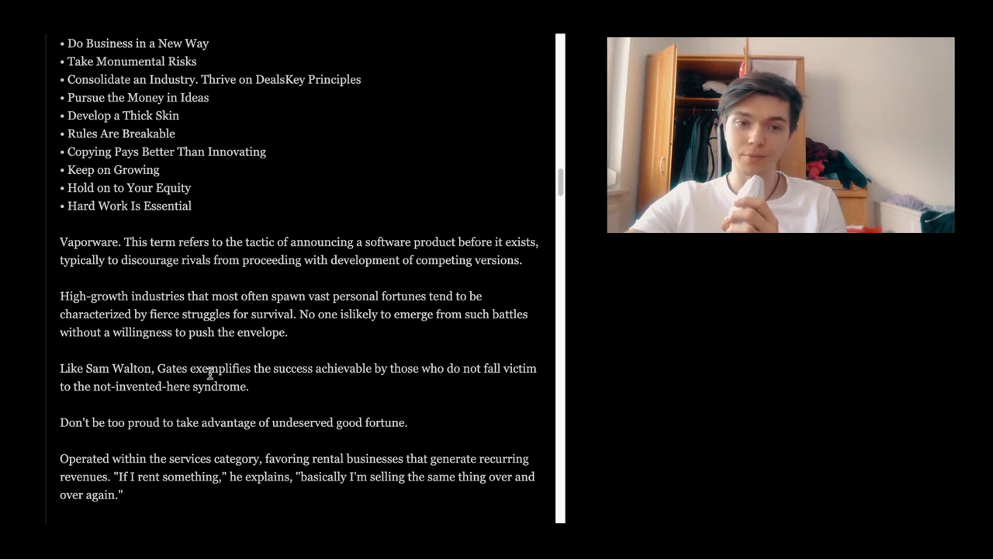
pyautogui.scroll(-3)
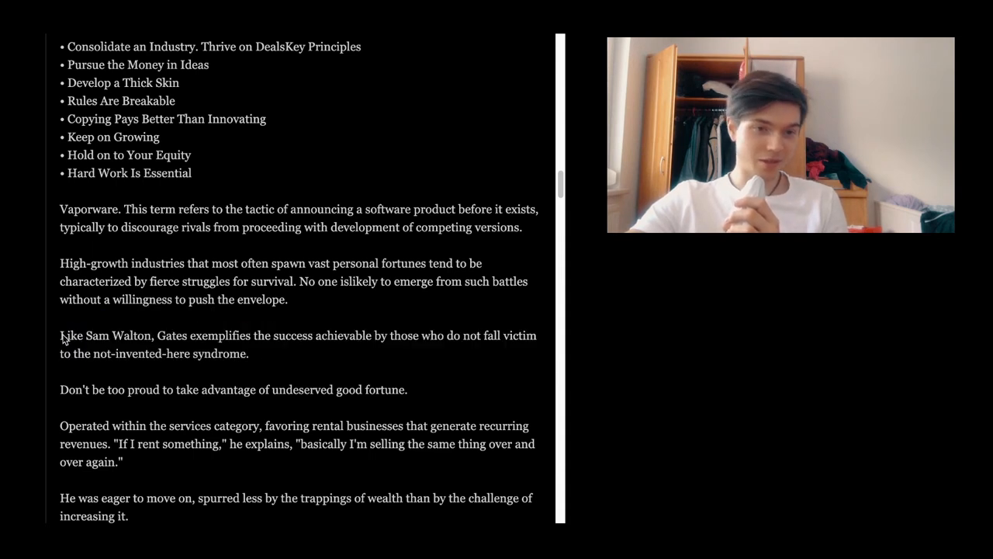
pyautogui.moveTo(62, 335); pyautogui.dragTo(251, 354)
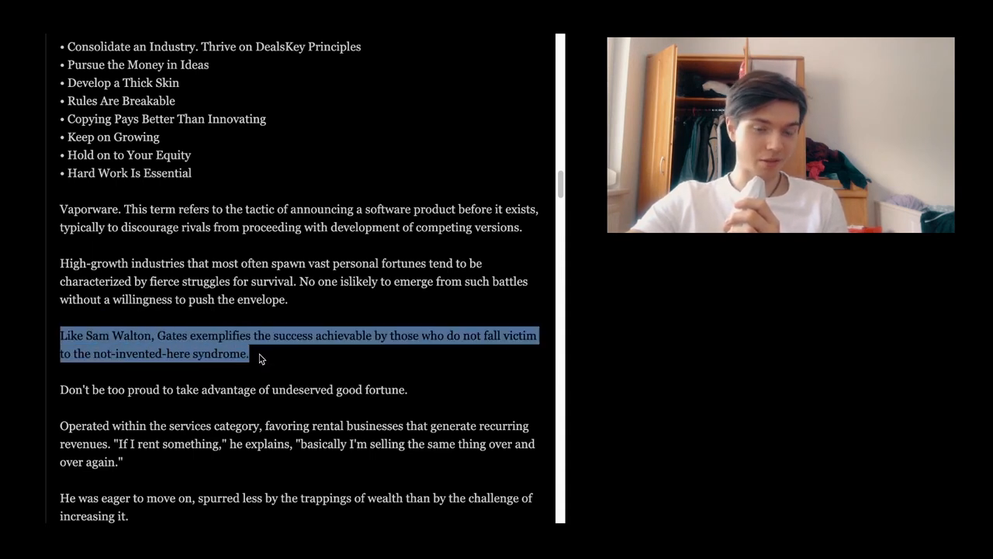
pyautogui.rightClick(260, 357)
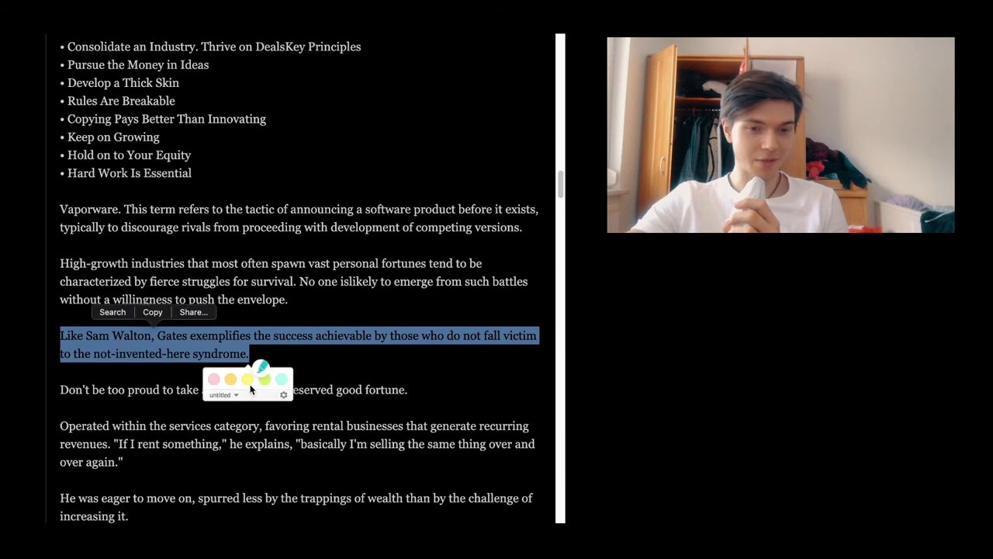
pyautogui.click(242, 380)
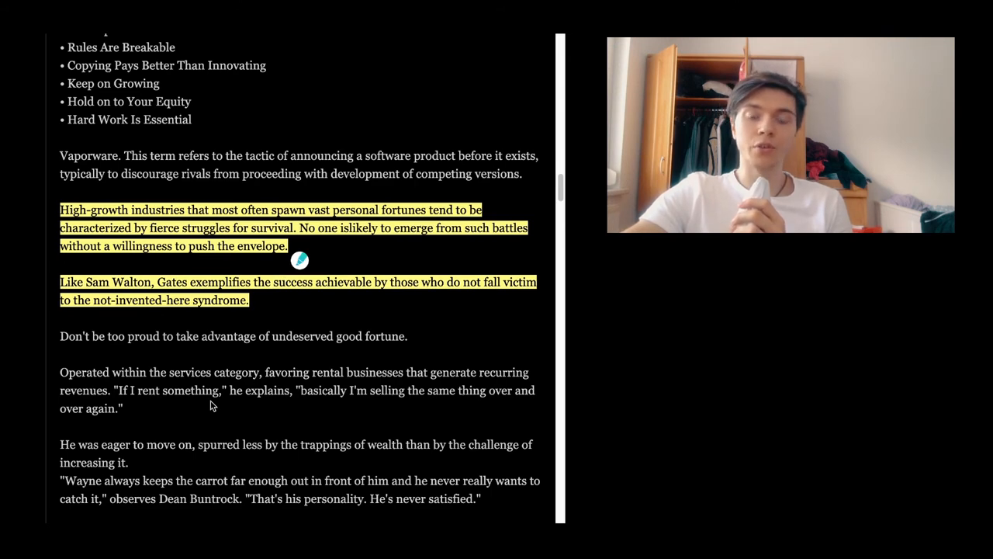
pyautogui.scroll(-3)
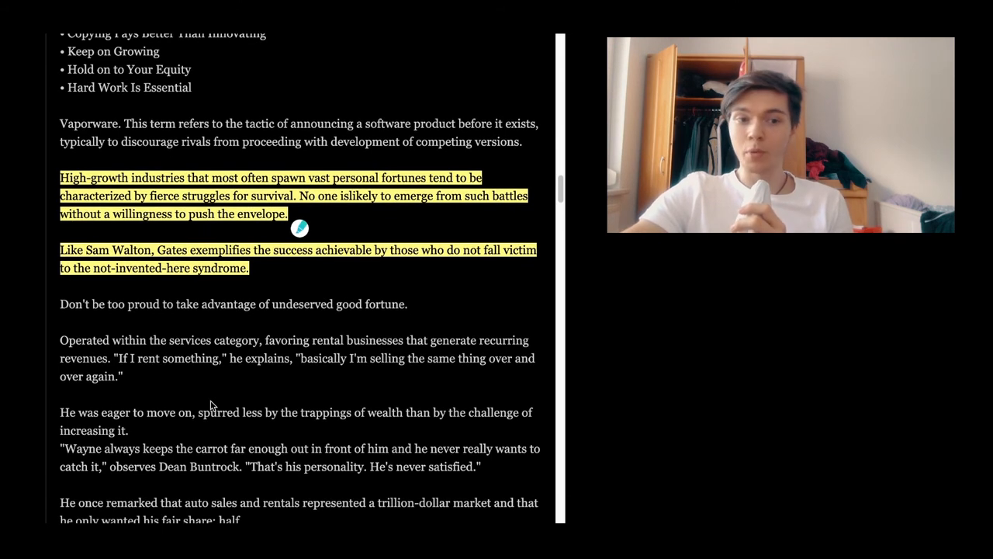
pyautogui.scroll(-3)
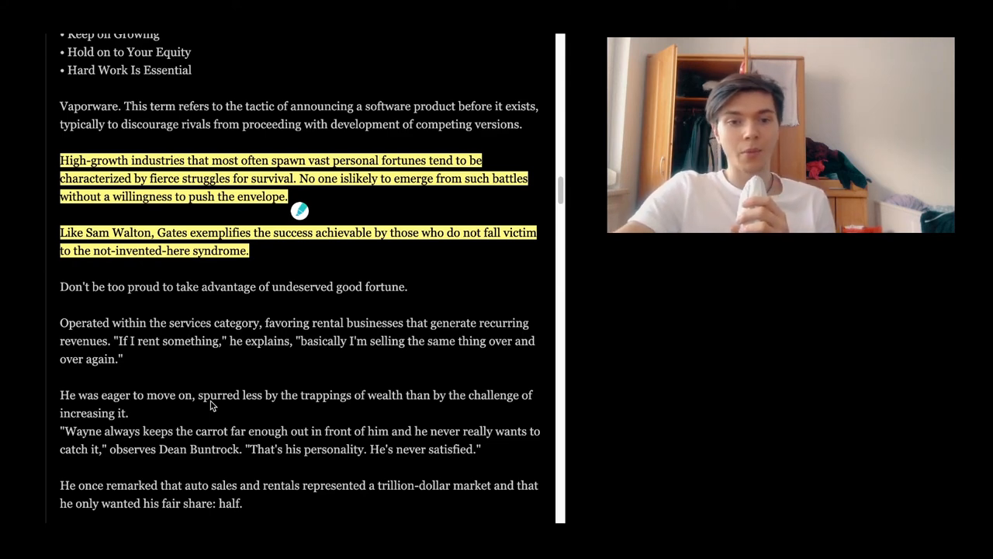
pyautogui.scroll(-3)
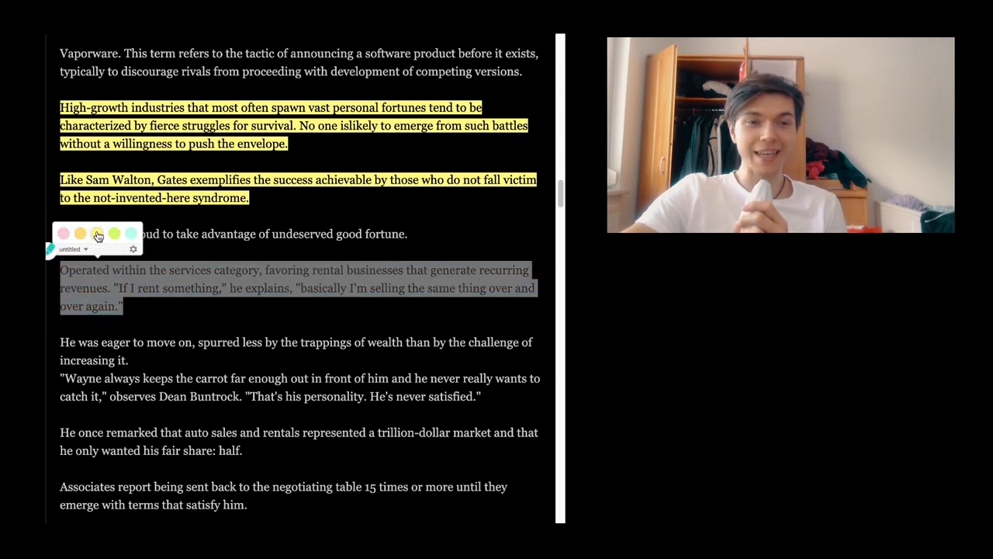
# Apply yellow to the selected rental-businesses paragraph with the 'If I rent something' quote and read on.
pyautogui.click(96, 233)
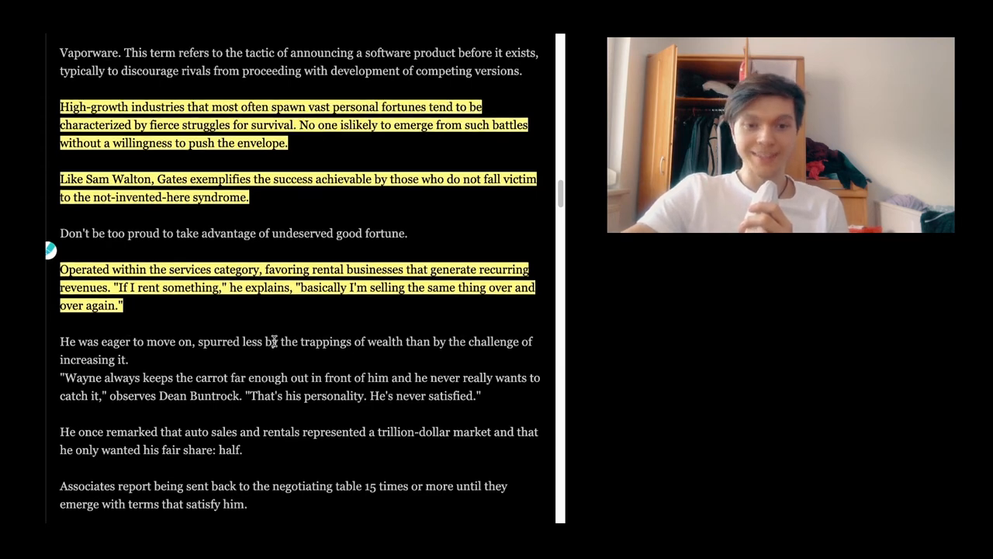
pyautogui.scroll(-3)
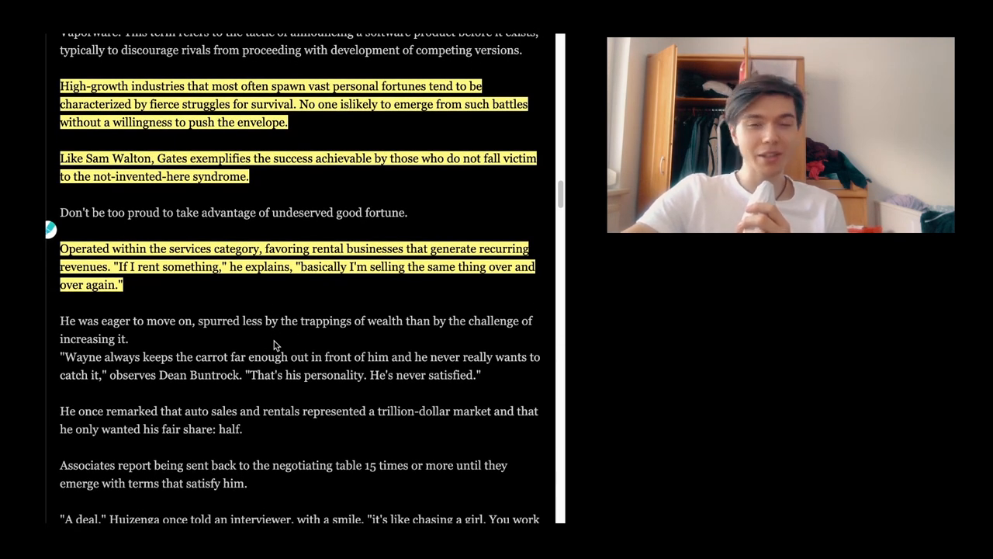
pyautogui.scroll(-3)
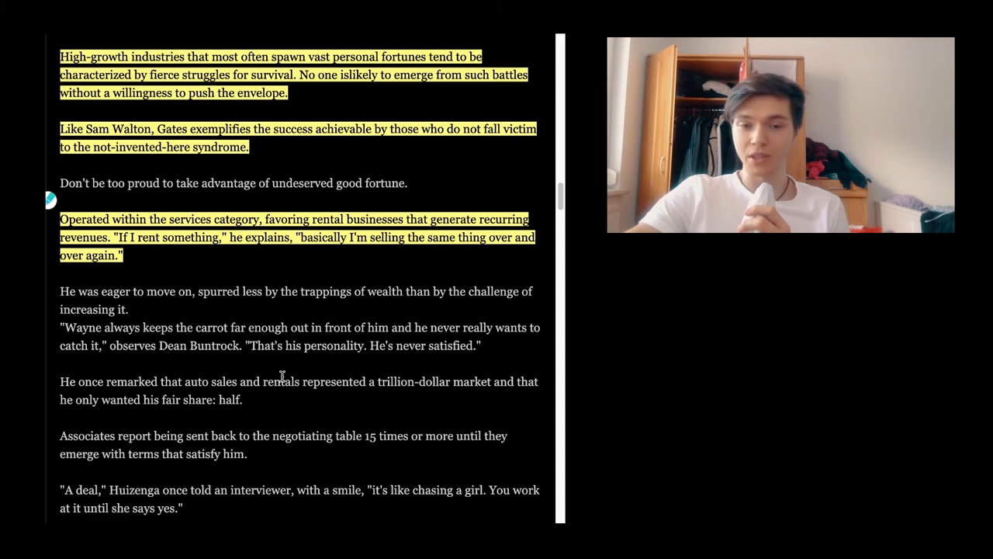
pyautogui.moveTo(488, 357)
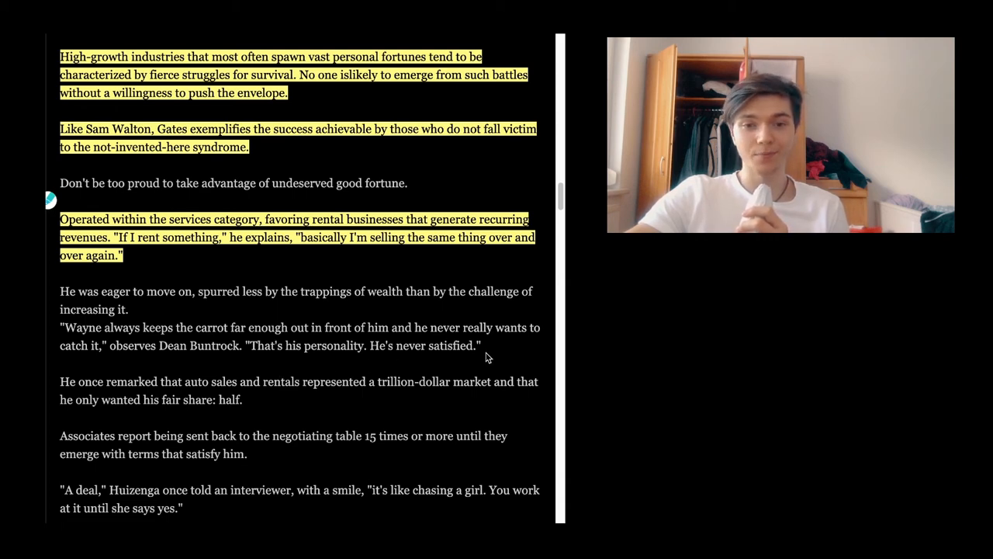
# Highlight the 'He was eager to move on' passage with the Wayne 'chasing a girl' quote in yellow and read on.
pyautogui.moveTo(60, 290); pyautogui.dragTo(481, 344)
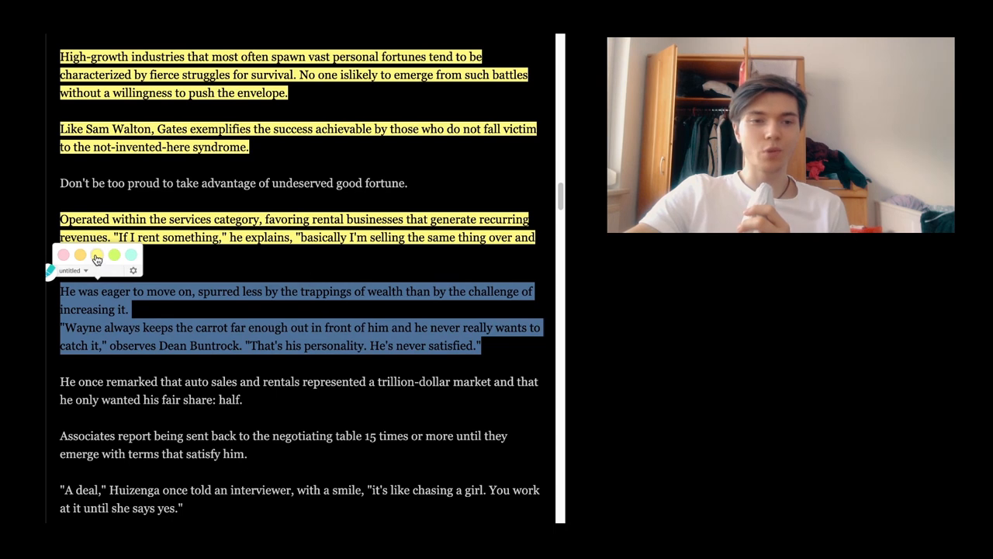
pyautogui.click(93, 256)
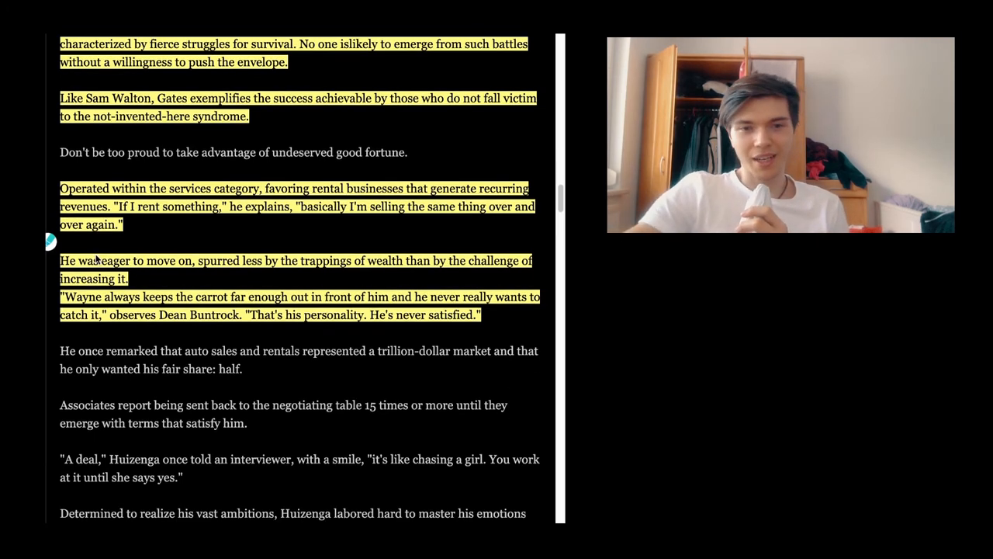
pyautogui.scroll(-3)
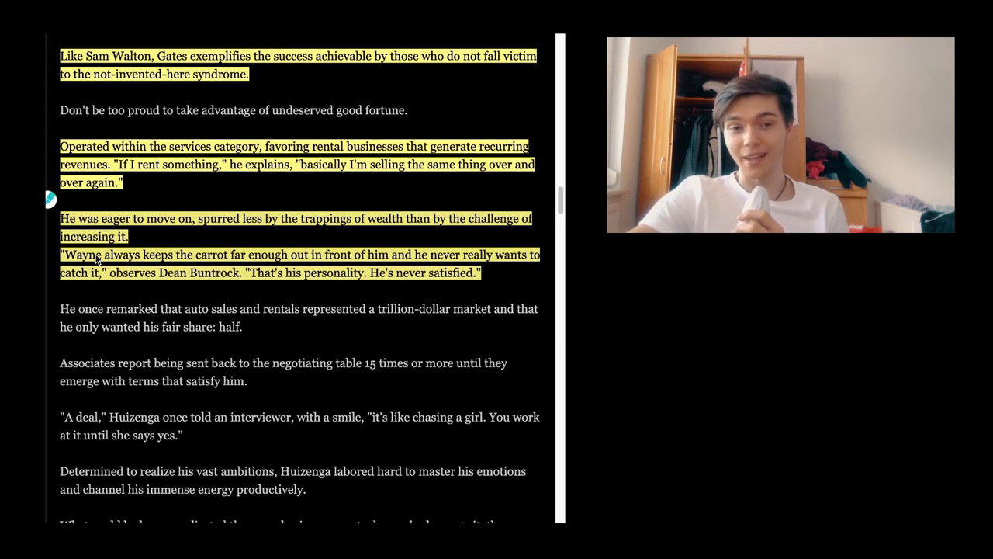
pyautogui.scroll(-3)
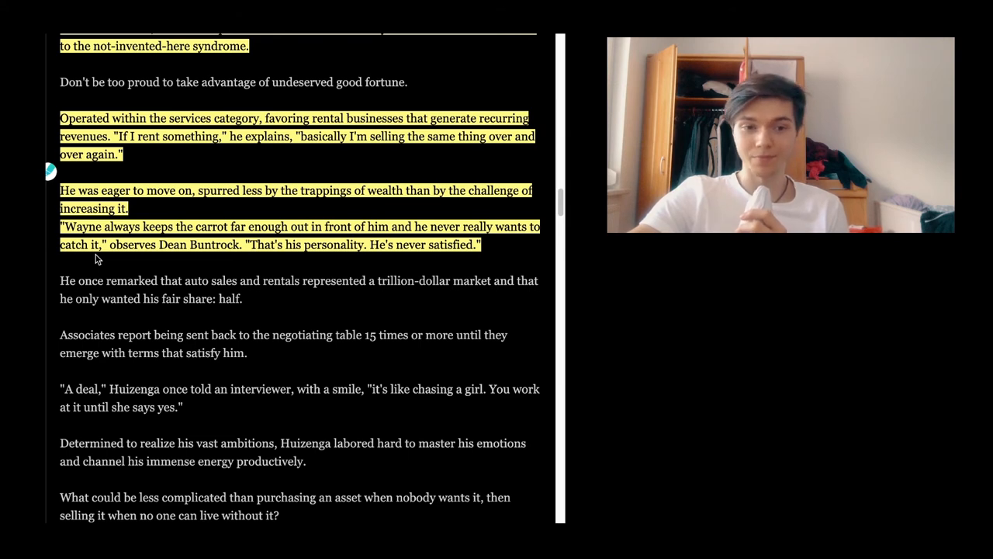
pyautogui.scroll(-3)
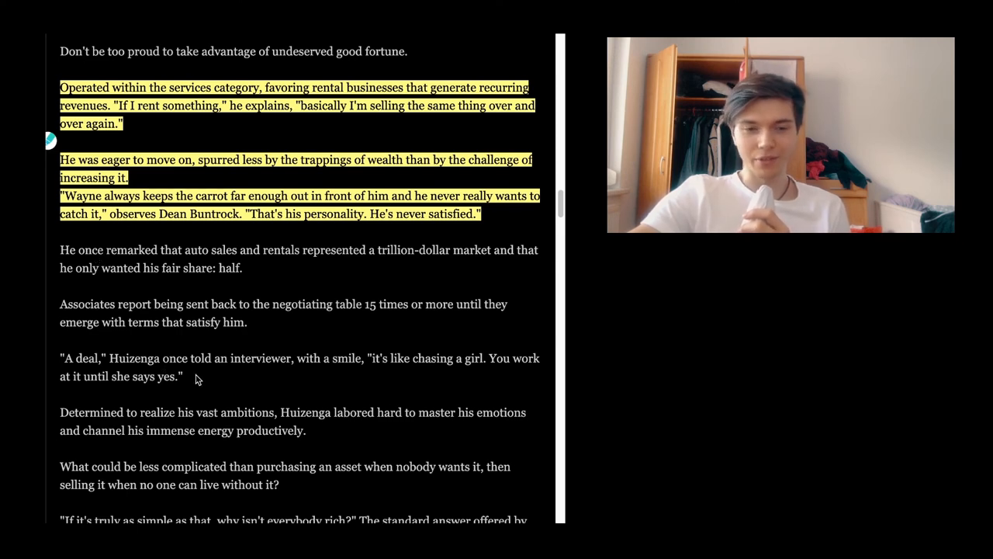
pyautogui.scroll(-3)
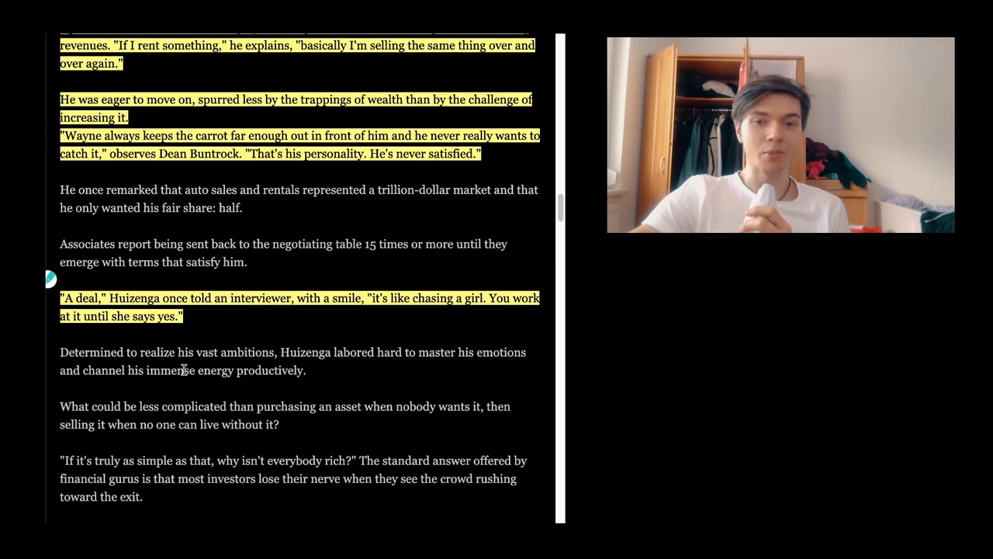
pyautogui.moveTo(147, 441)
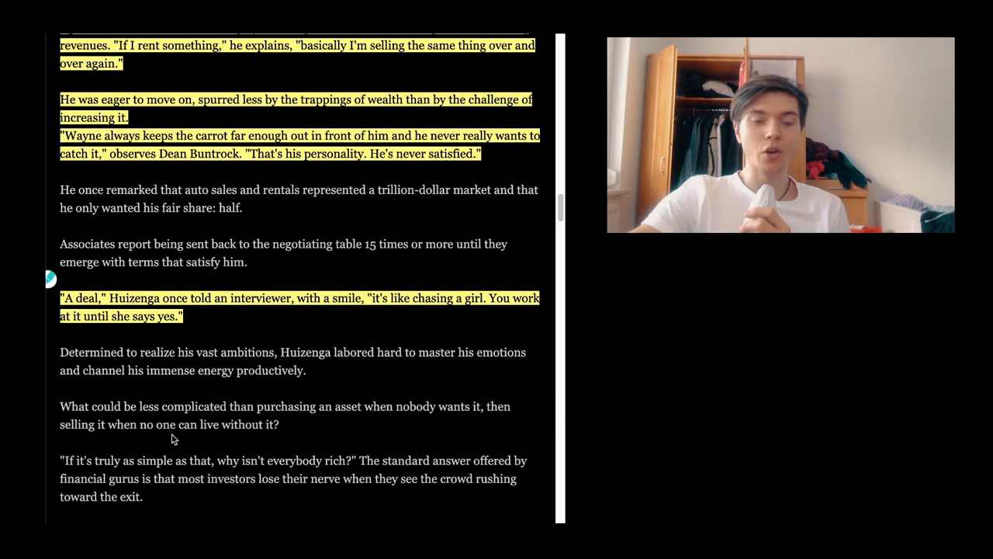
pyautogui.moveTo(333, 396)
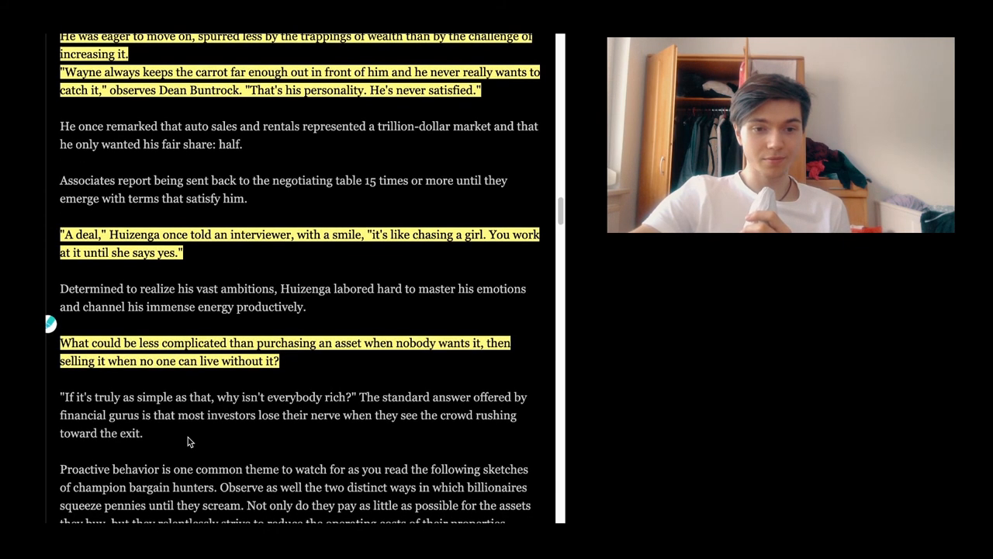
# Scroll down through the Huizenga 'A deal' quote and the asset-purchasing paragraph while reading.
pyautogui.scroll(-3)
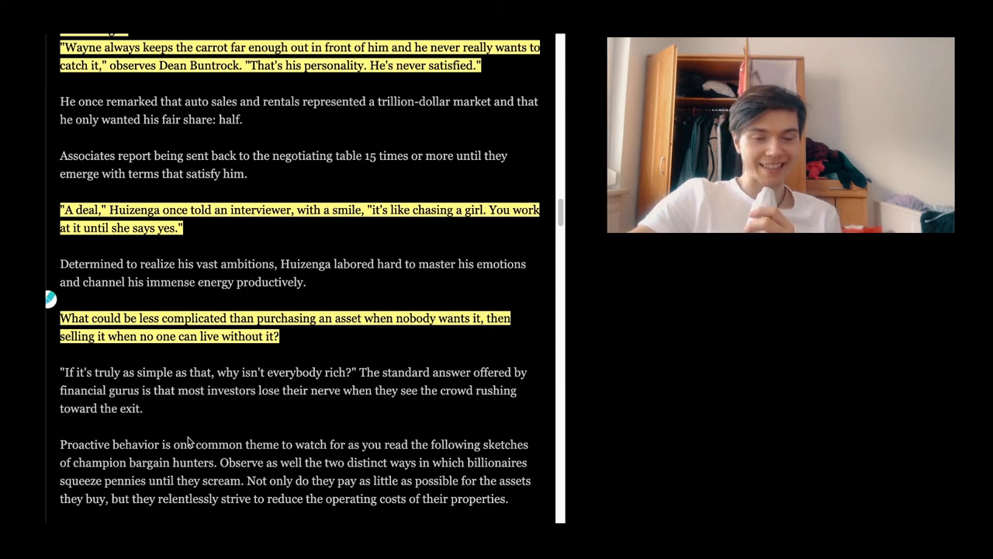
pyautogui.scroll(-3)
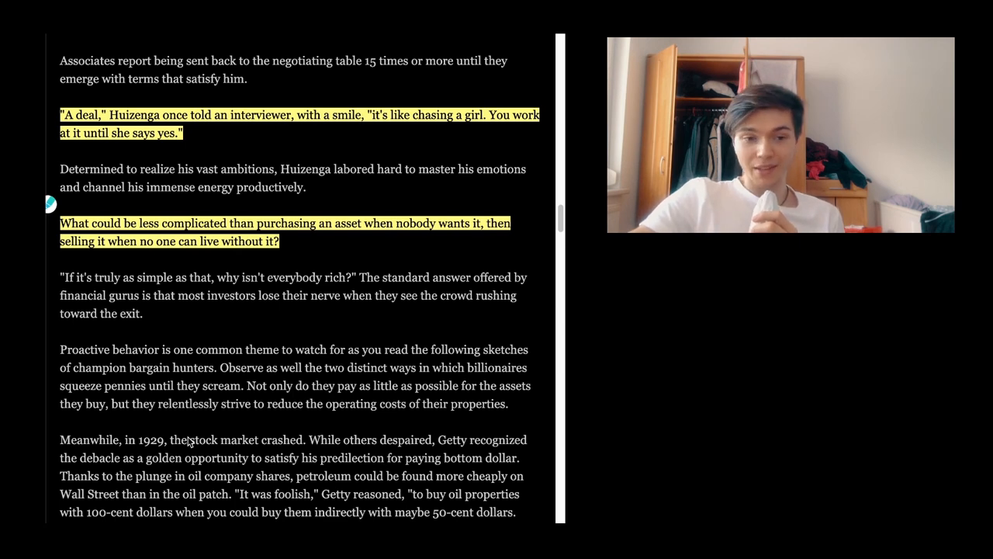
pyautogui.scroll(-3)
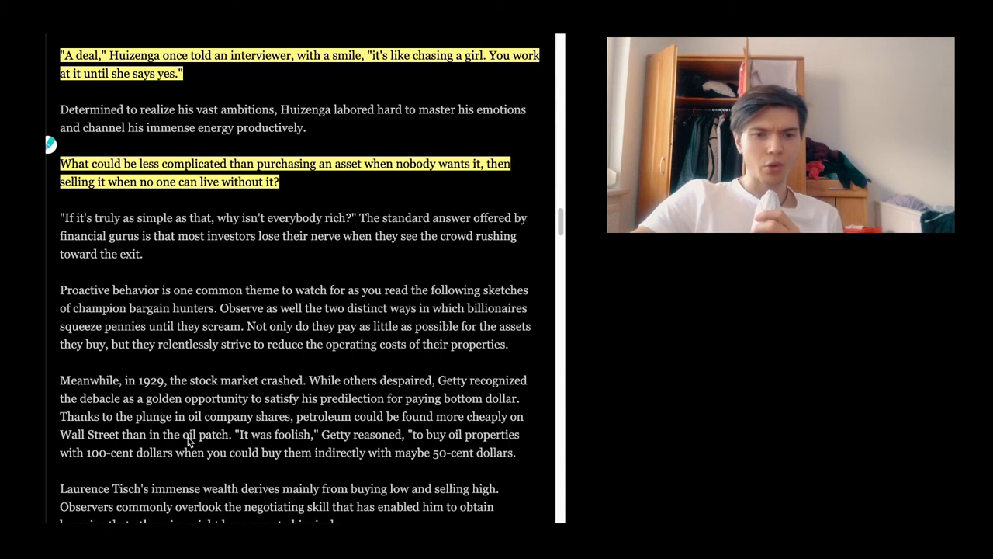
pyautogui.scroll(-3)
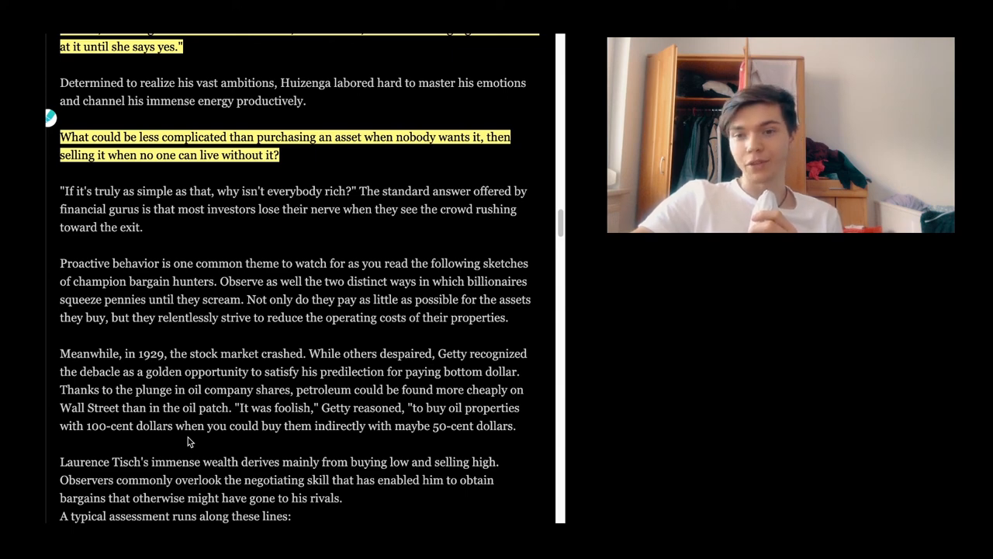
pyautogui.scroll(-3)
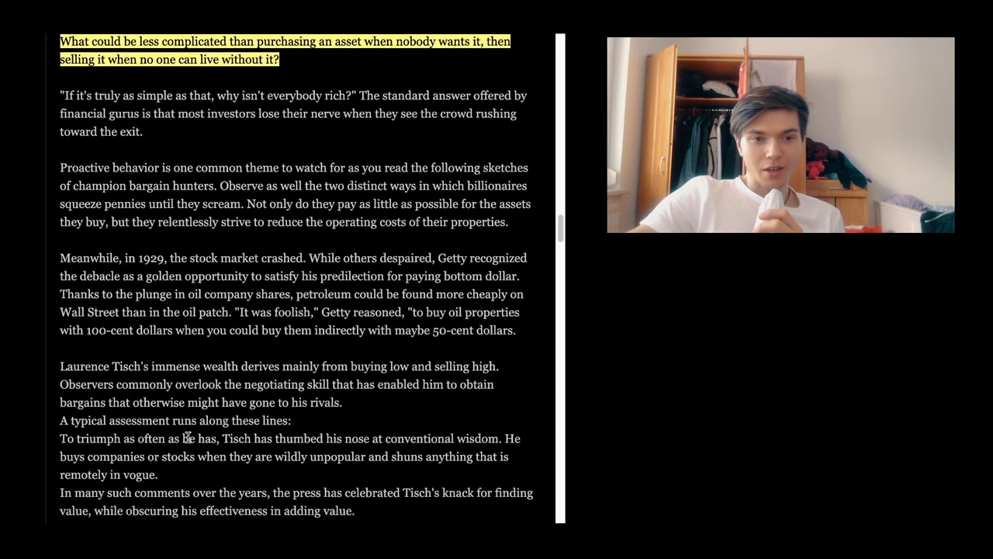
# Select the proactive-behavior and 1929-crash paragraphs, then the Laurence Tisch passage through the panic sentence.
pyautogui.moveTo(62, 167); pyautogui.dragTo(524, 330)
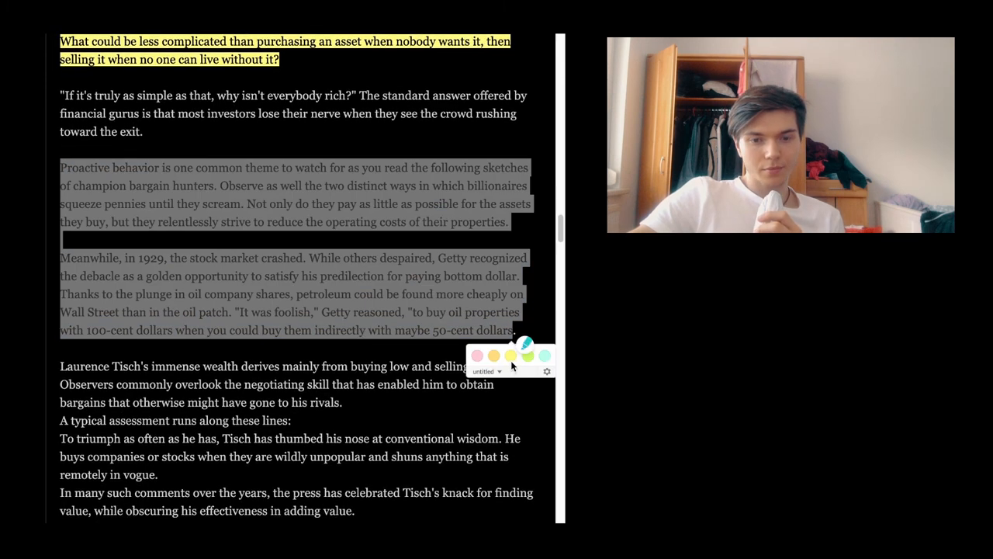
pyautogui.scroll(-3)
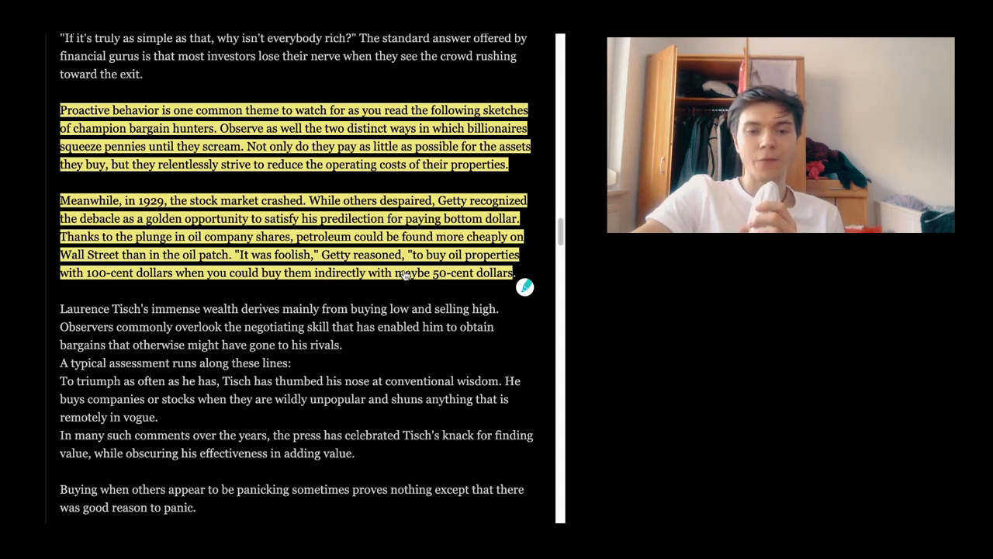
pyautogui.scroll(-3)
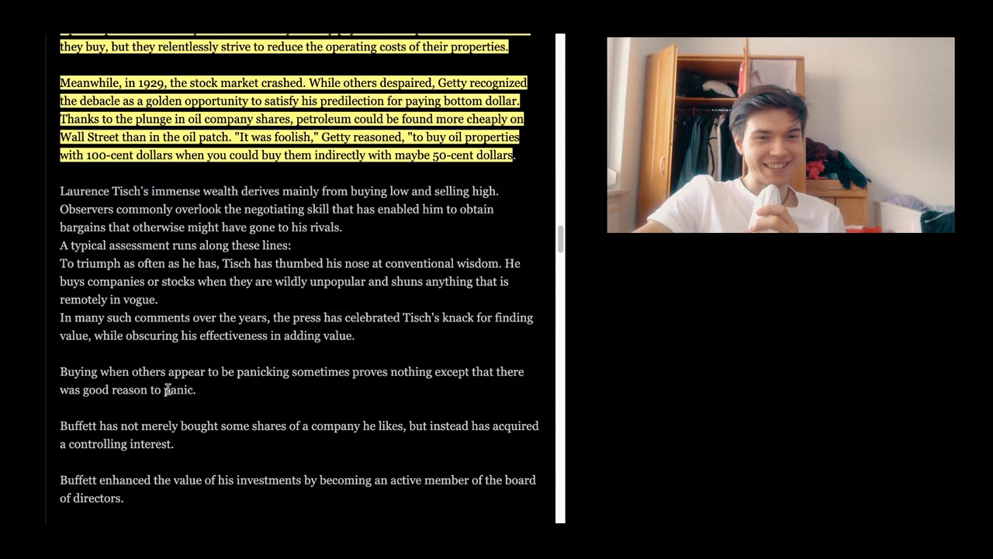
pyautogui.moveTo(62, 189); pyautogui.dragTo(196, 389)
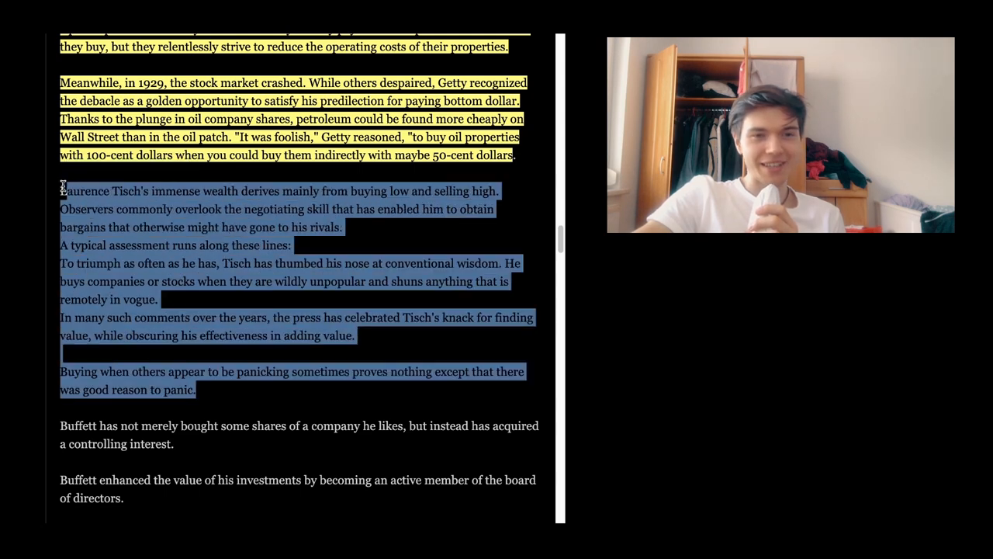